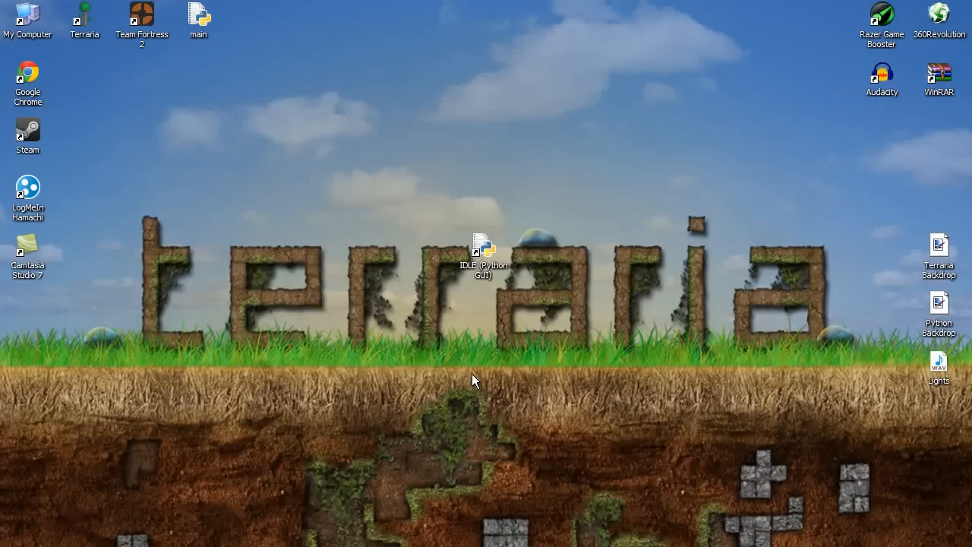
mouse_move(477, 445)
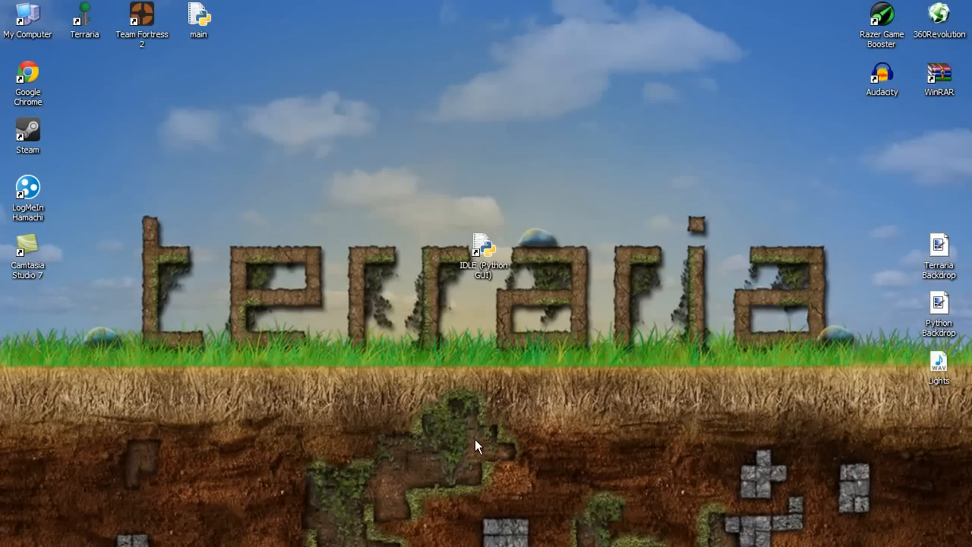
mouse_move(486, 452)
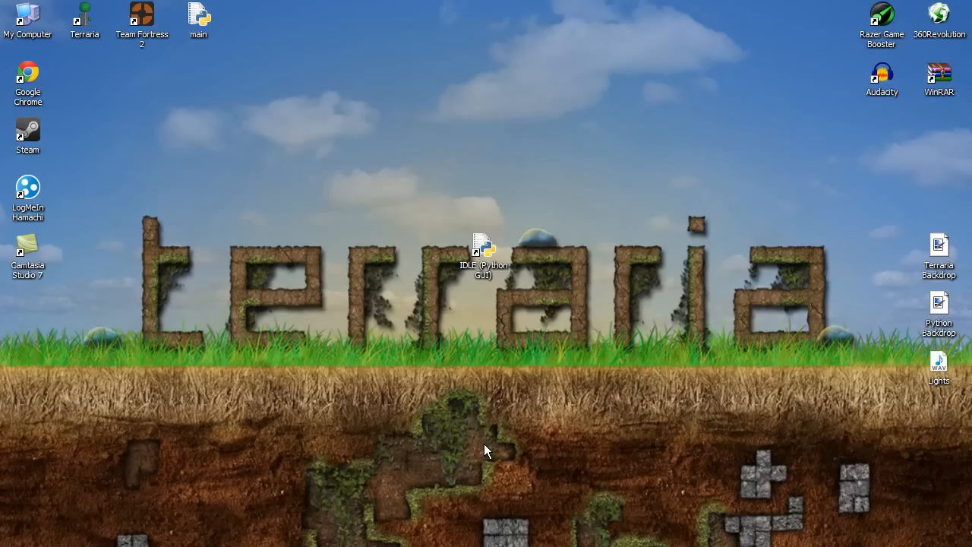
mouse_move(482, 278)
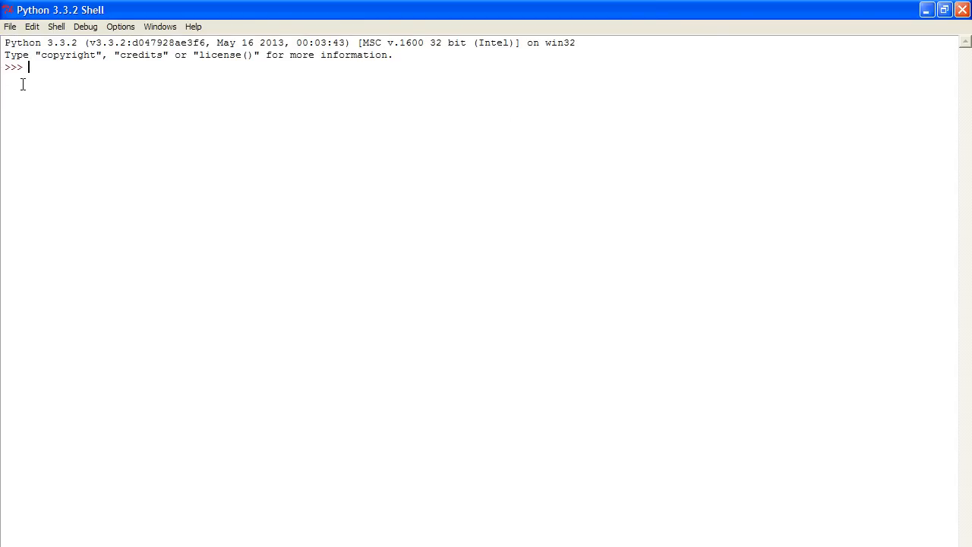
Step: Try out type names and numbers like 18 and 0.5 at the prompt, erasing each
left_click(10, 26)
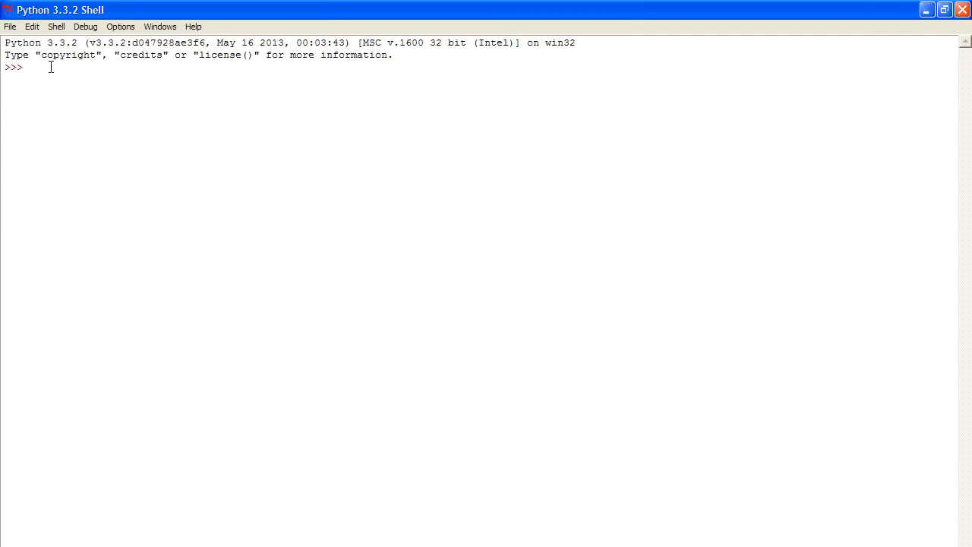
type("str")
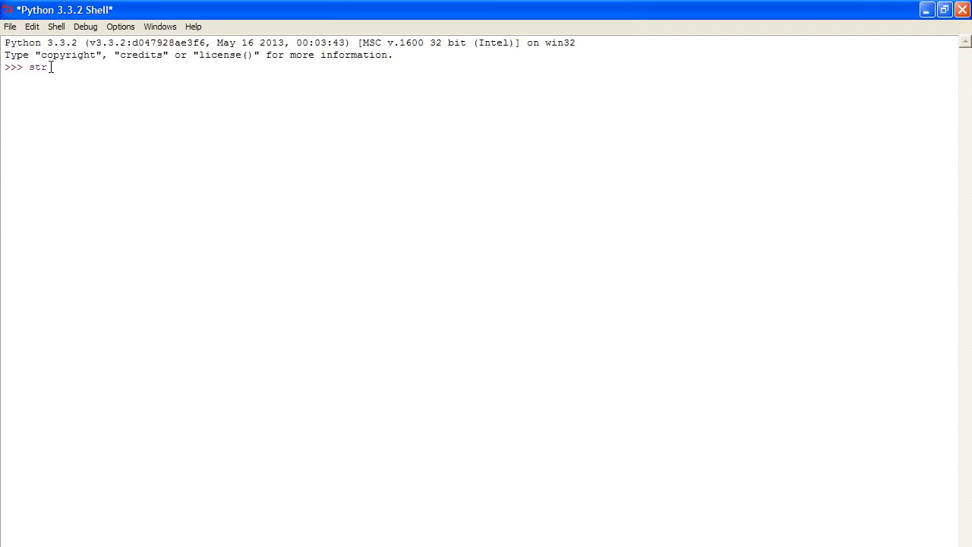
type("int")
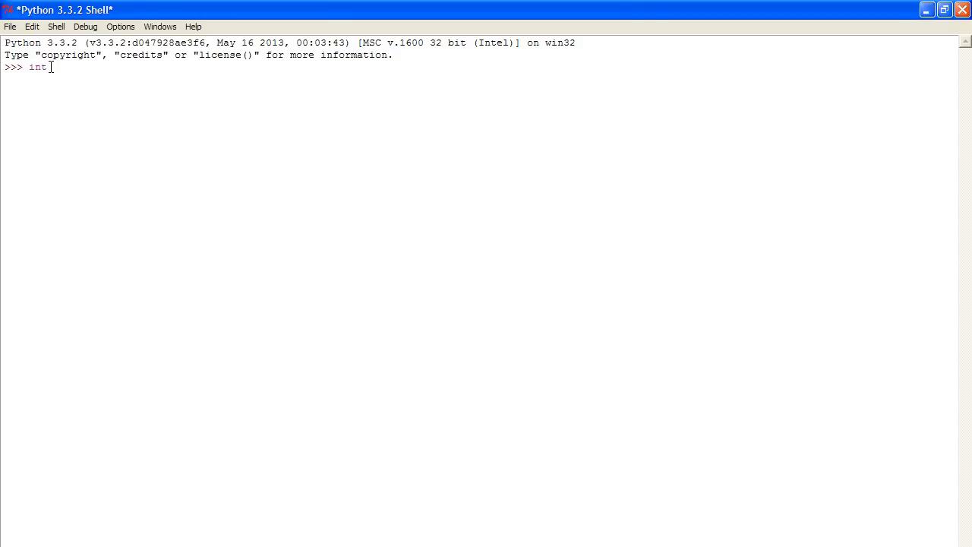
key("BackSpace")
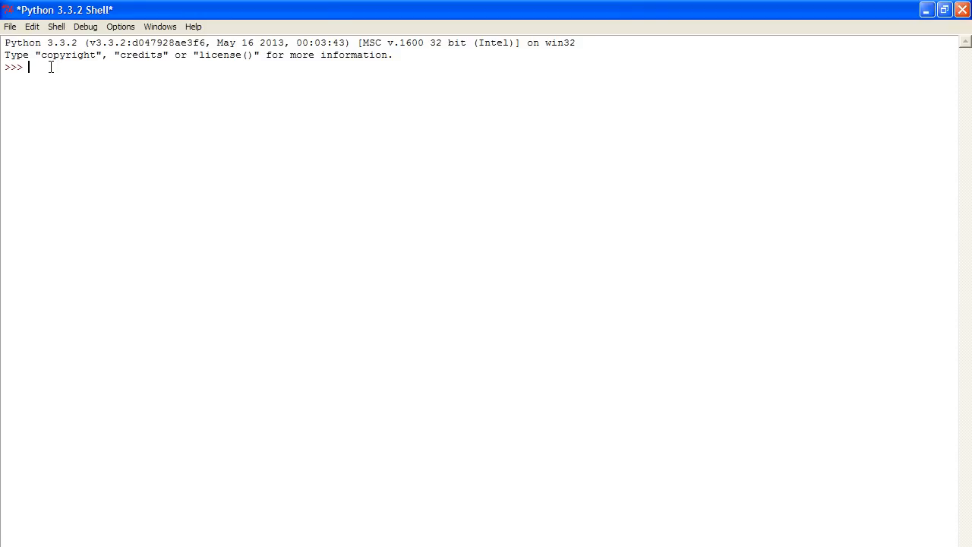
type("flo")
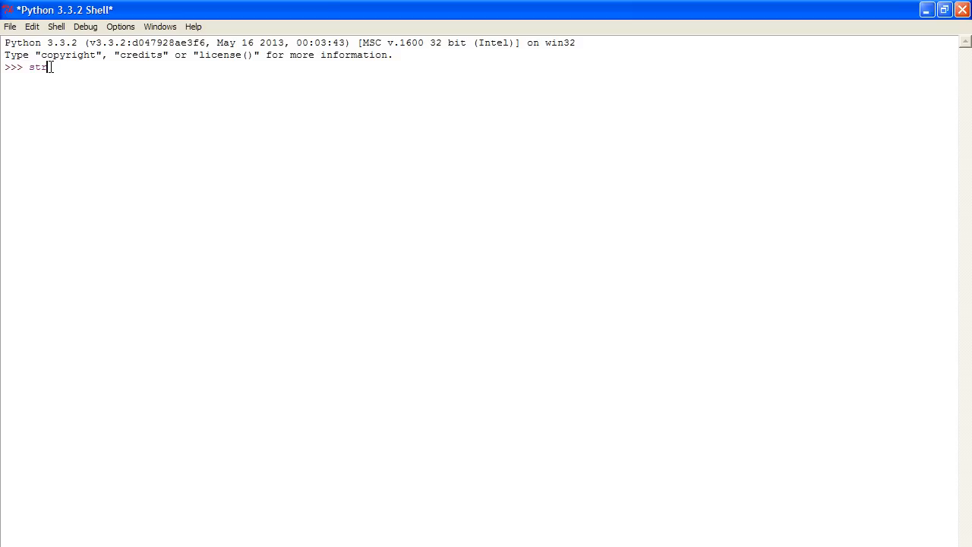
key("BackSpace")
type("\"")
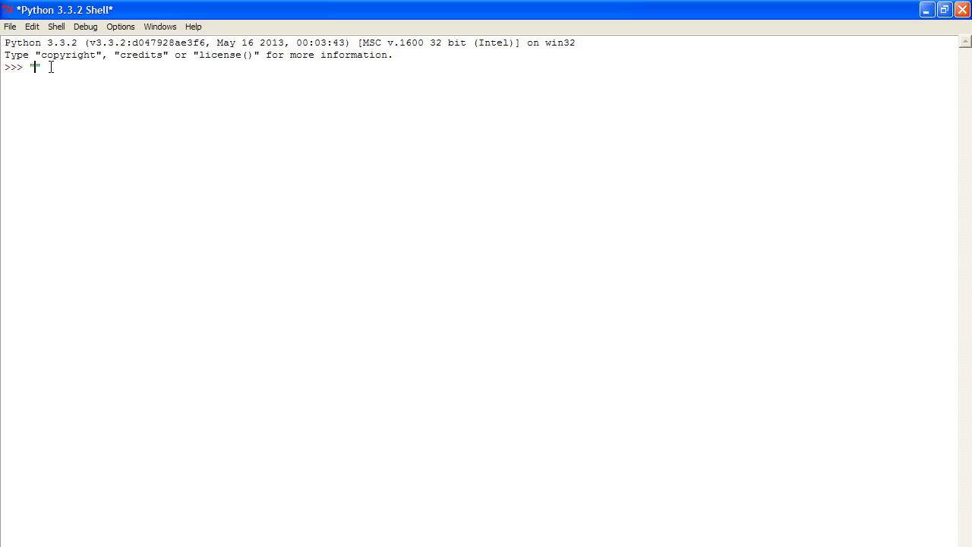
type("ghdfgfefh7845764")
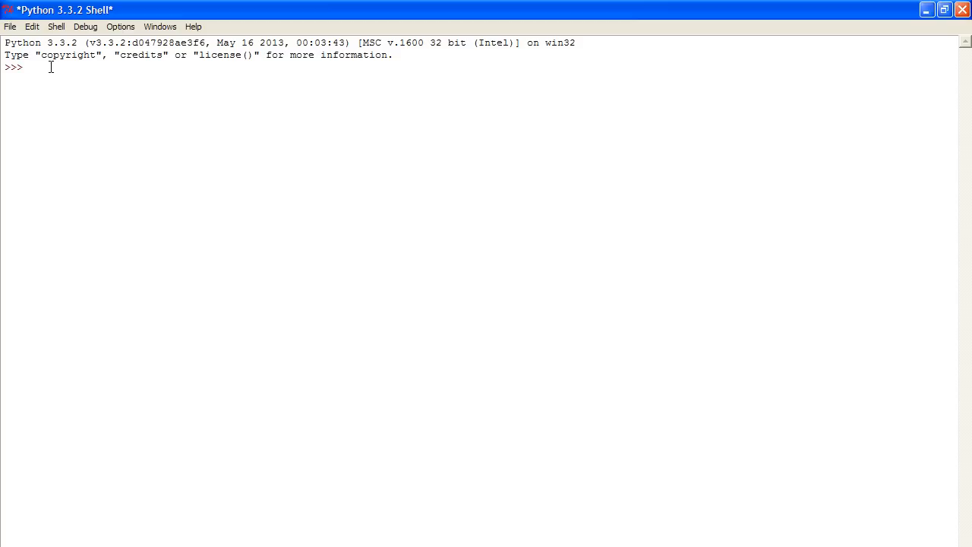
type("18")
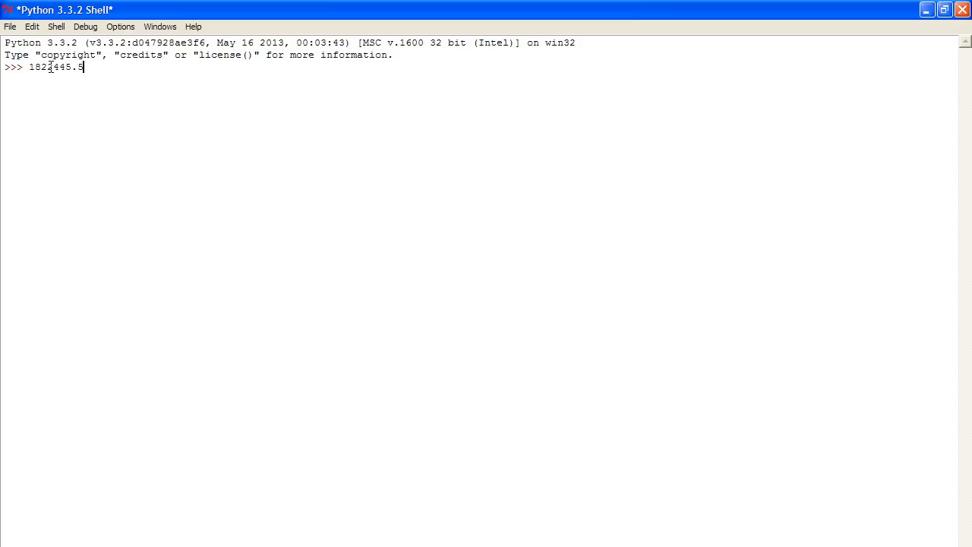
key("ctrl+a")
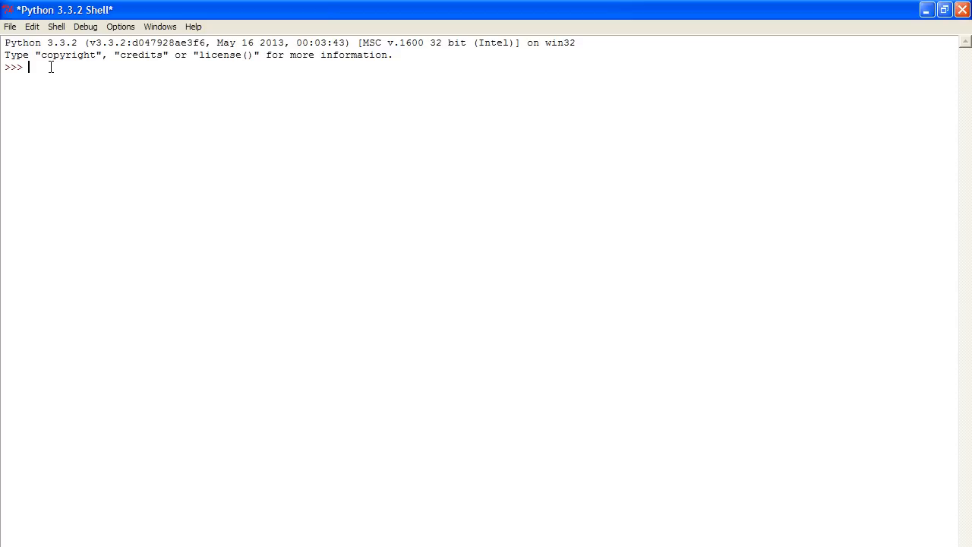
type("0.5")
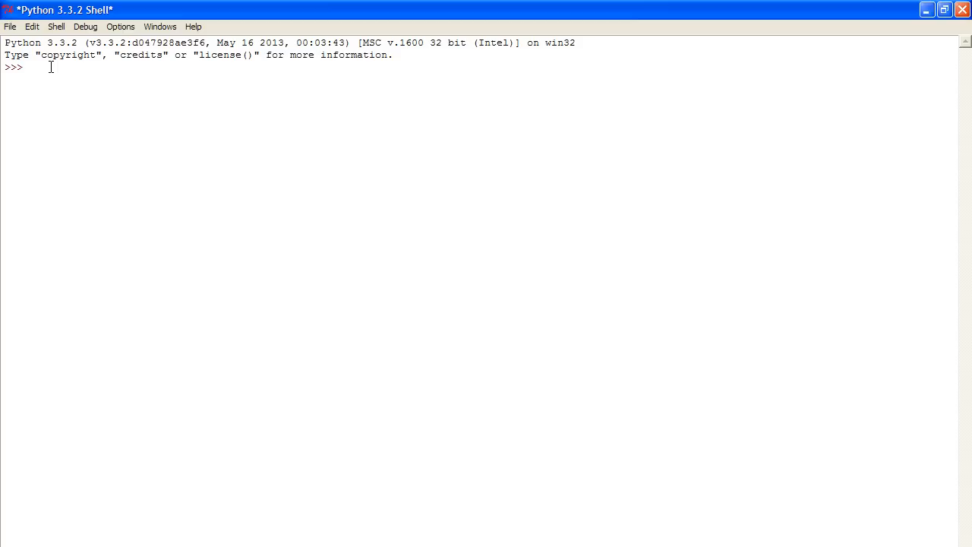
Step: Assign A = "dog", B = 12 and C = 0.31 in the shell
type("A =")
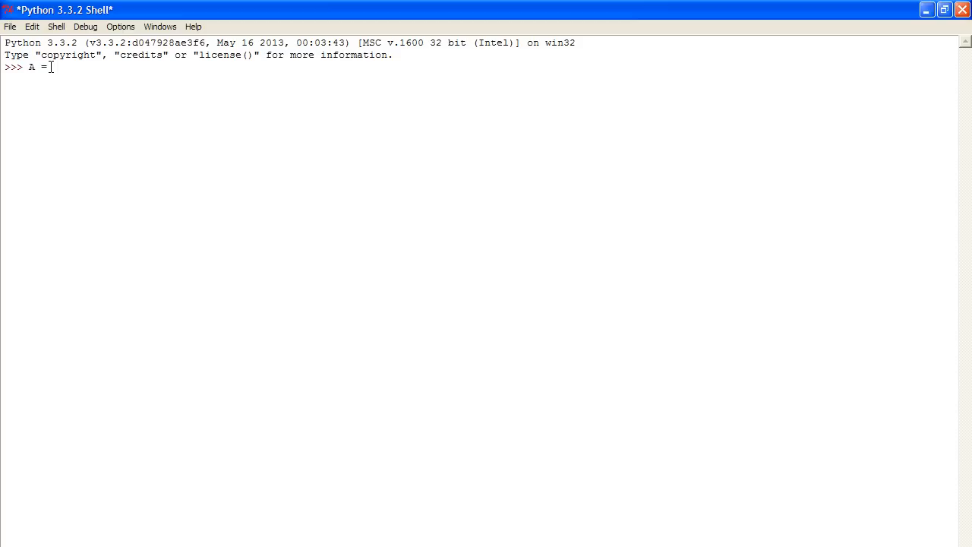
type("\"d\"")
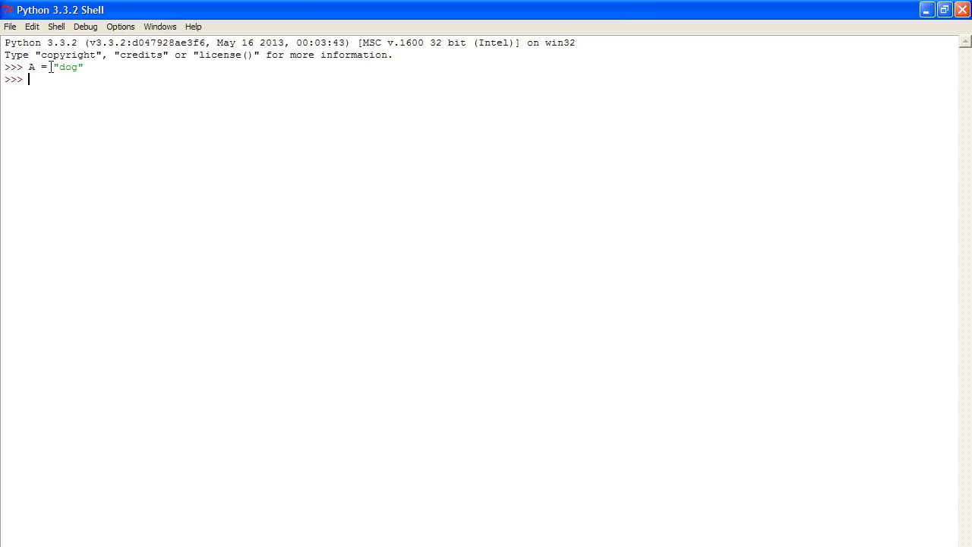
type("B = 12")
type("C = 0.")
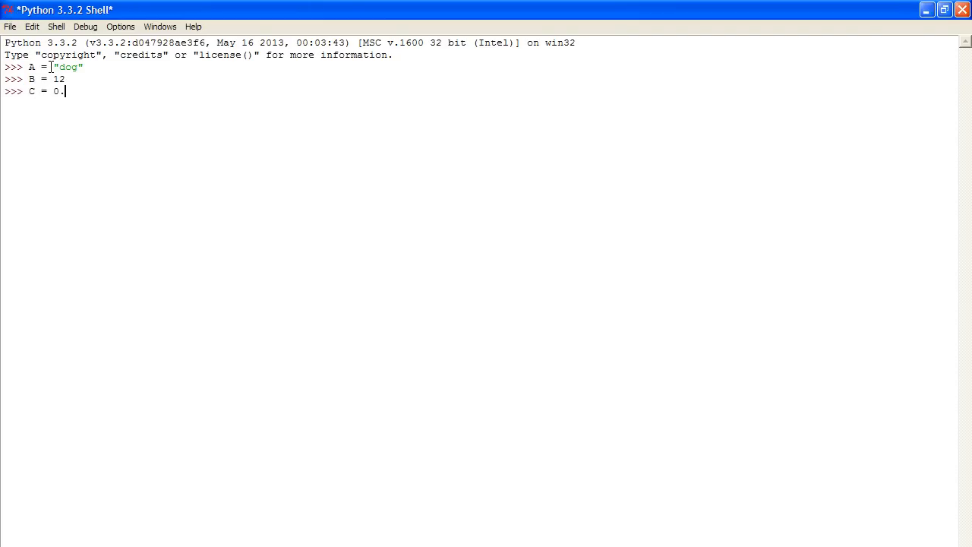
type("31")
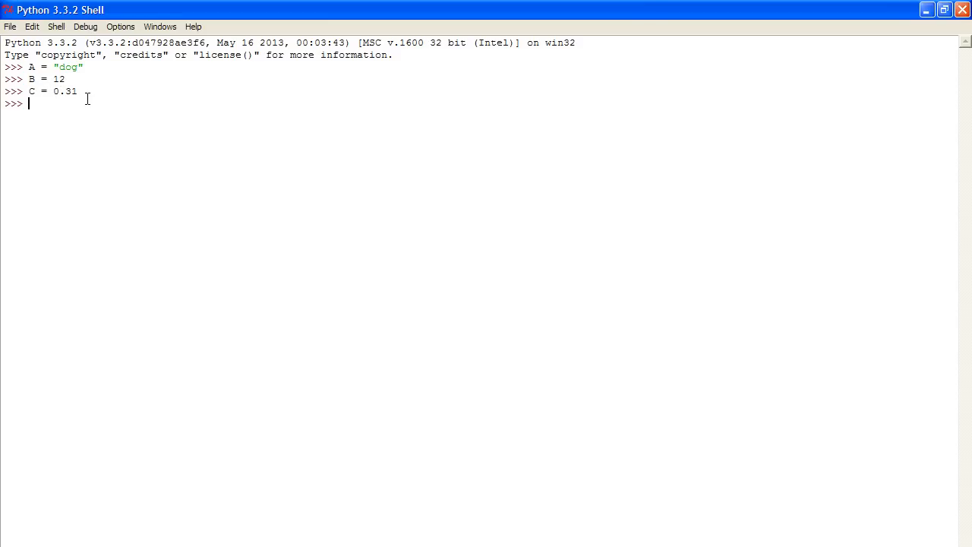
Step: Run type(A) and type(C), showing class 'str' and class 'float'
type("type")
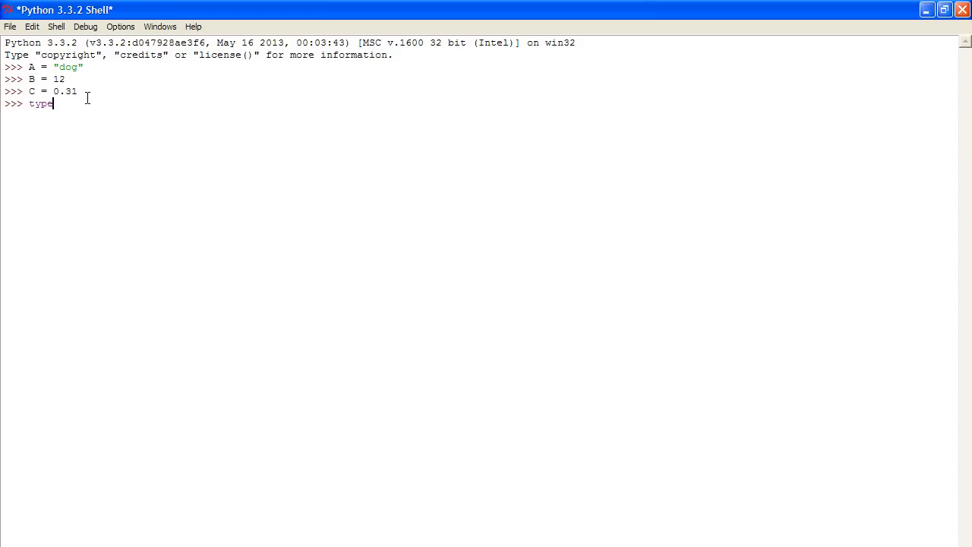
type("()")
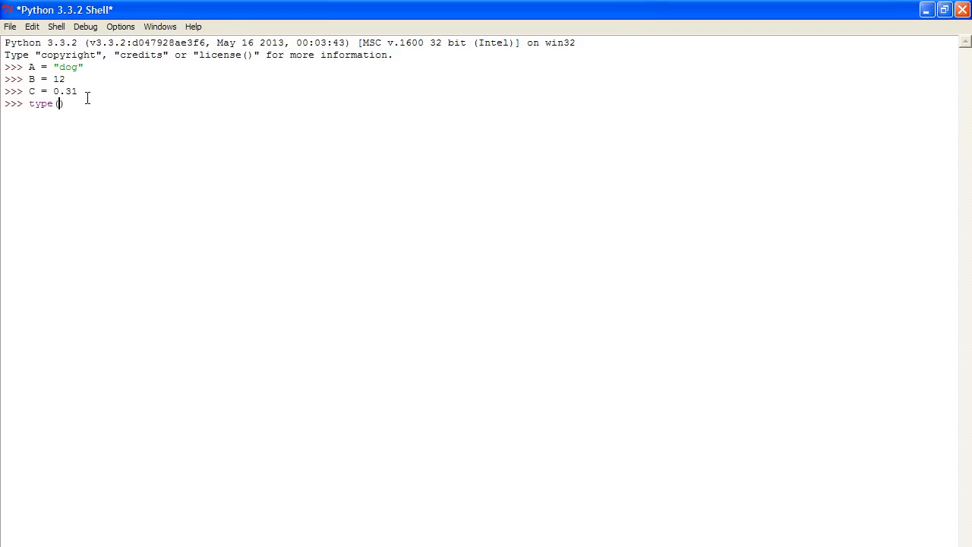
type("A")
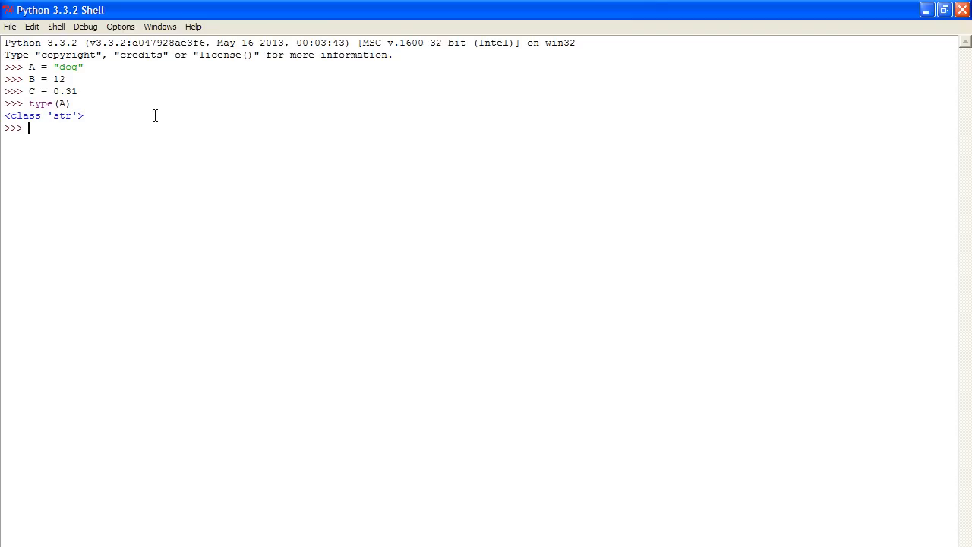
type("type()")
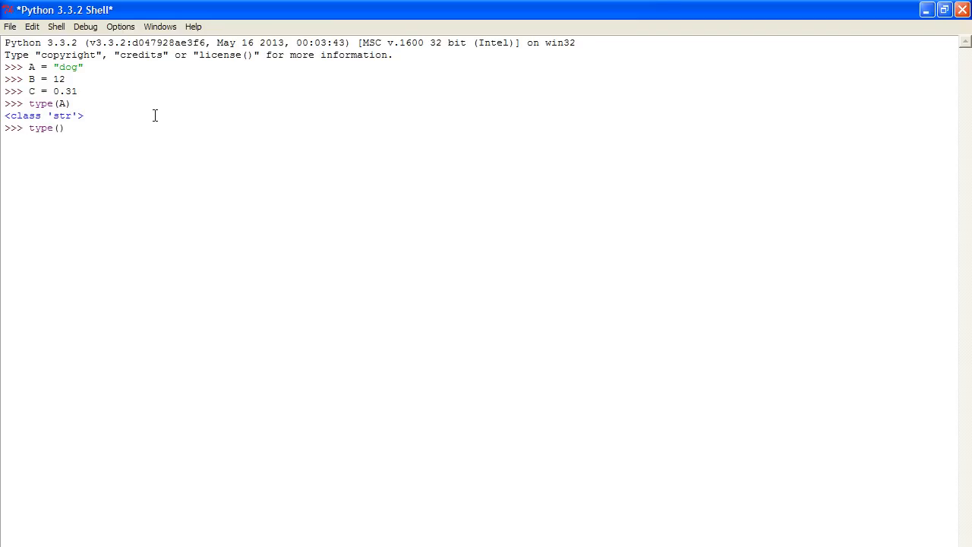
type("C")
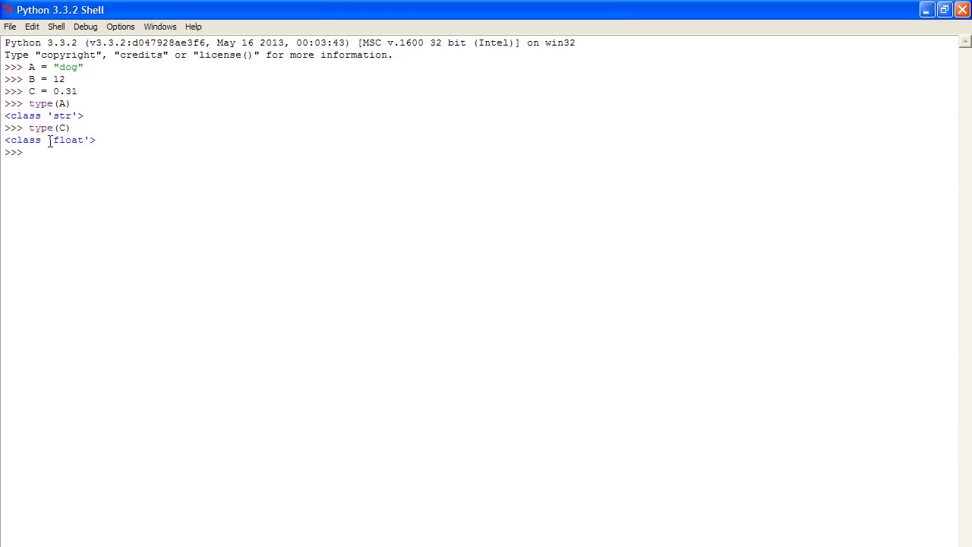
double_click(67, 140)
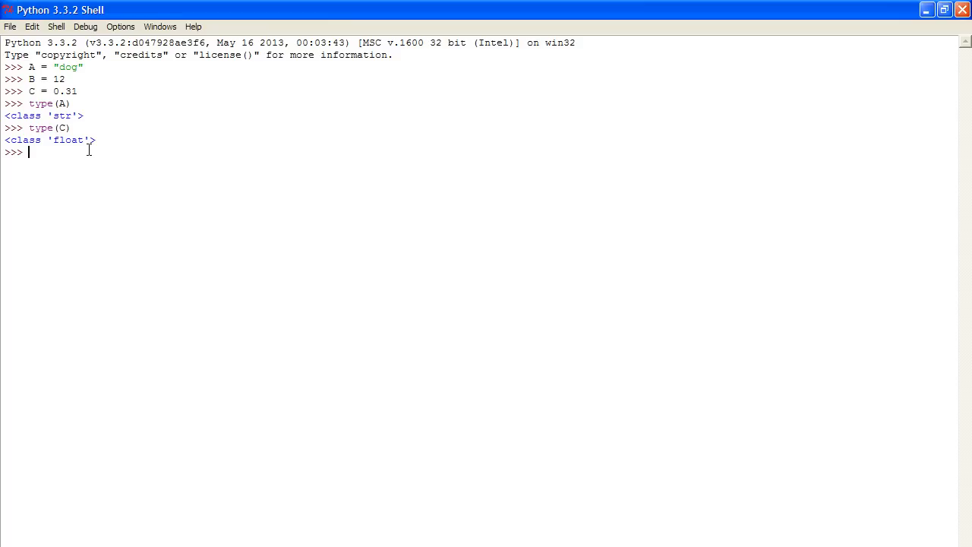
Step: Enter print ("dog") at the prompt, fixing quotes and parentheses, without running it
type("print")
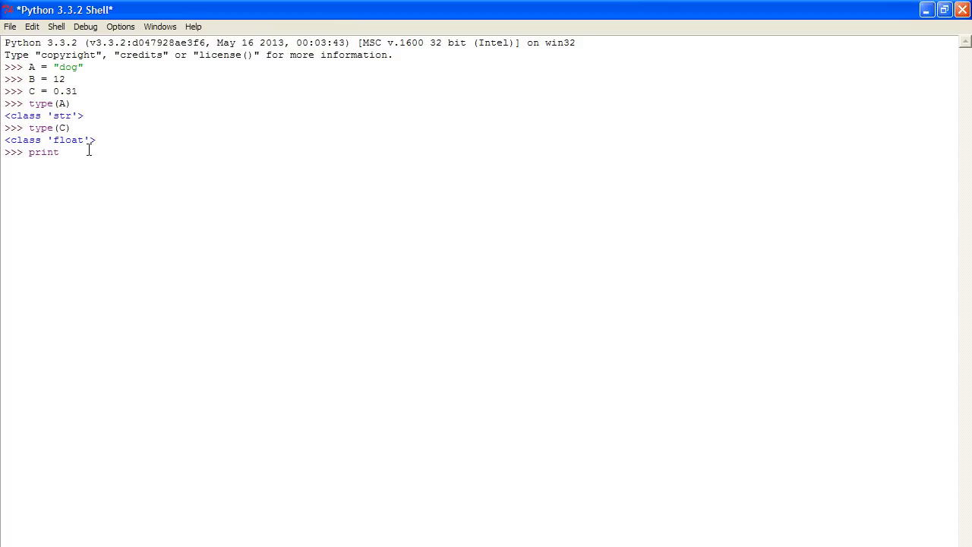
key("BackSpace")
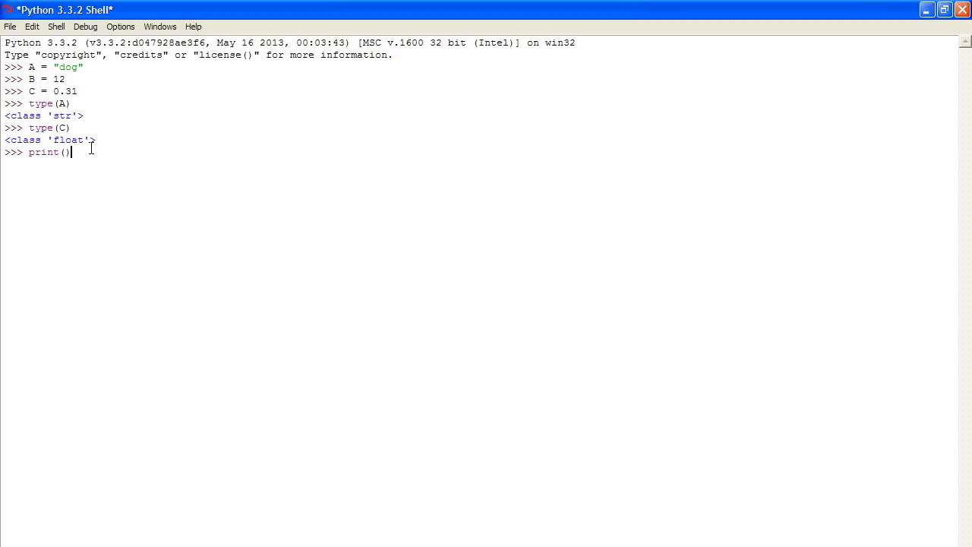
type("\"\"")
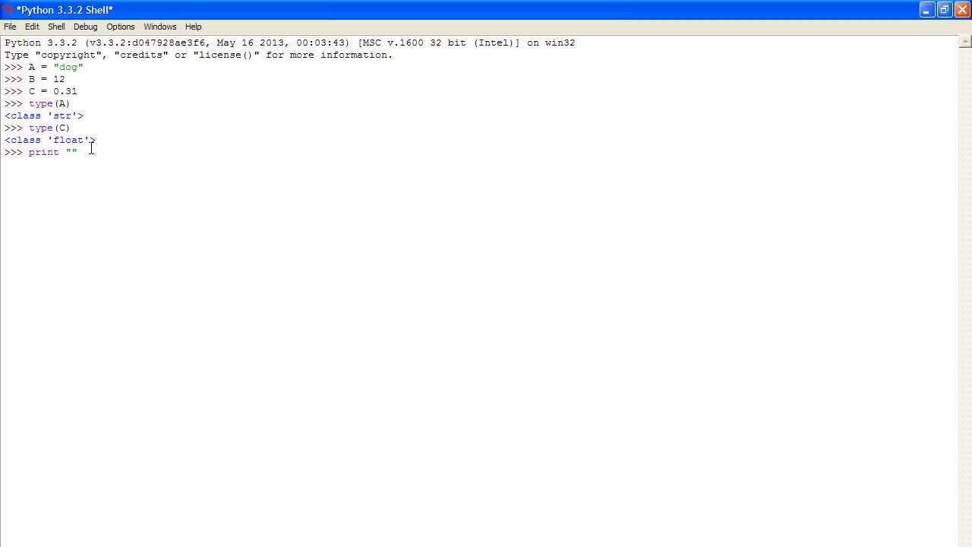
key("BackSpace")
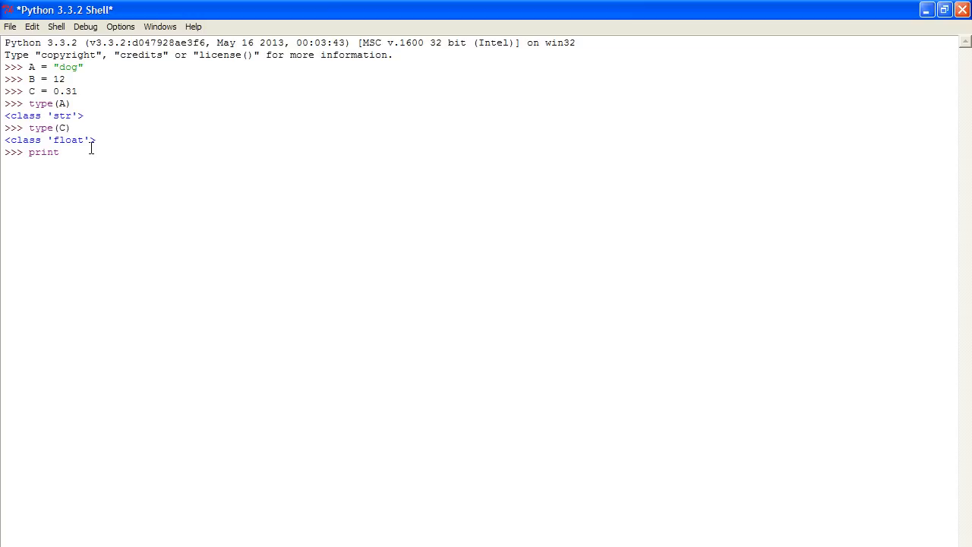
type("()")
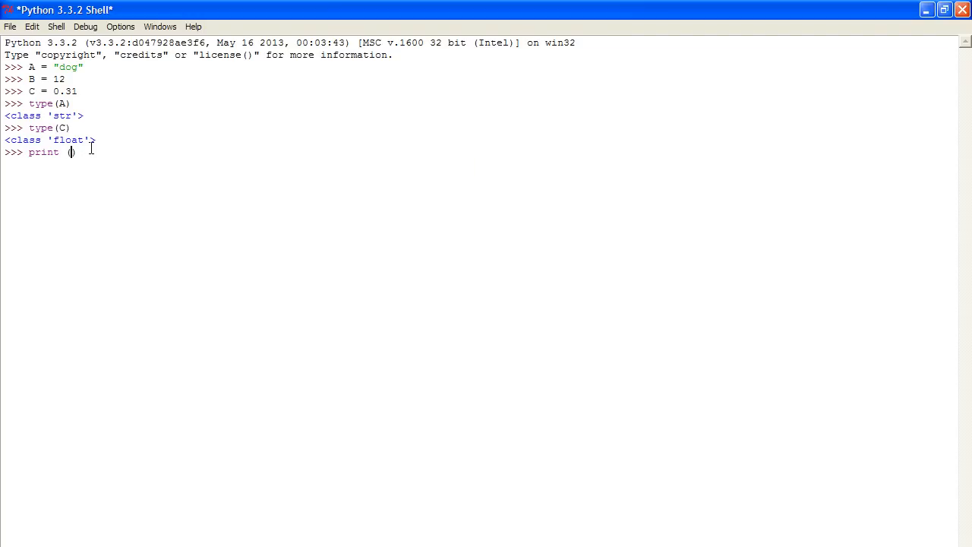
type("\"")
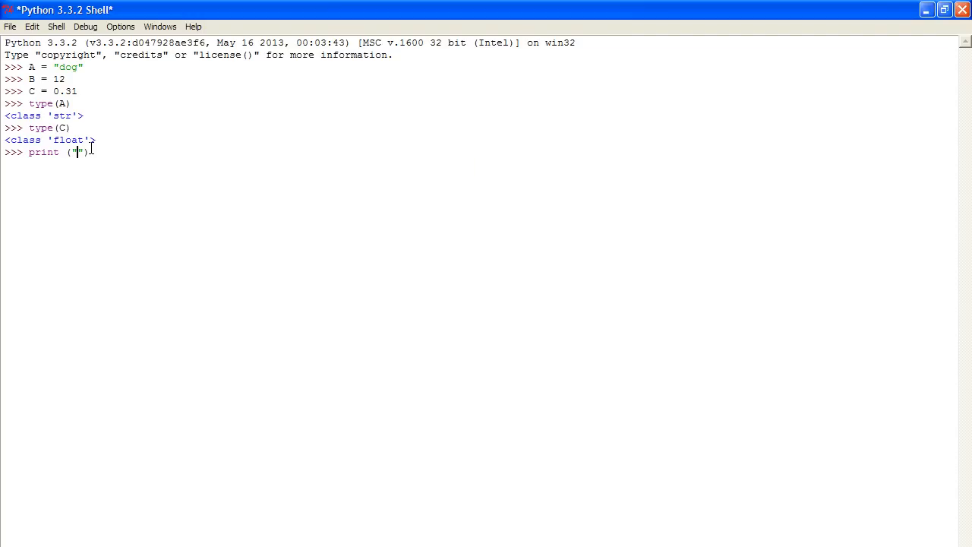
type("dog")
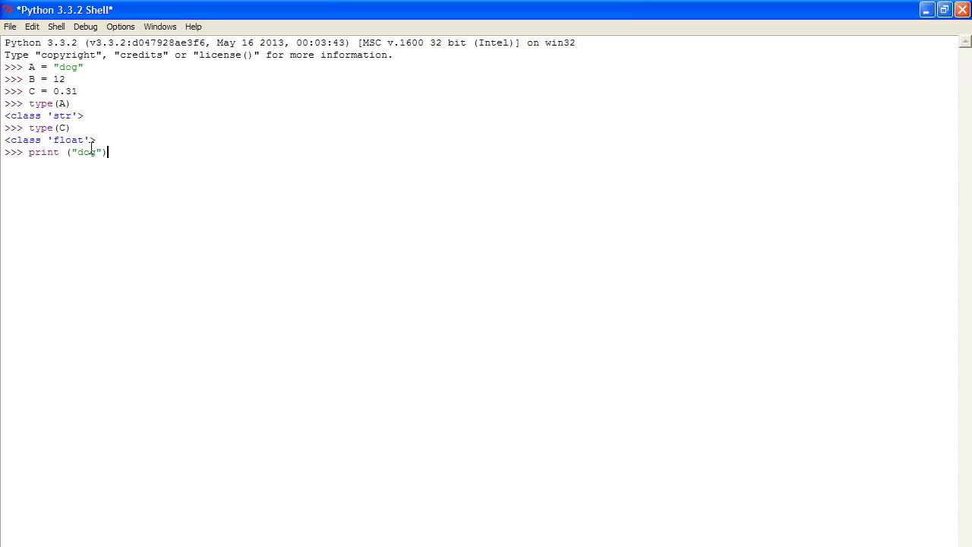
Step: Run print ("dog"), print(1) and print(2+2), outputting dog, 1 and 4
key("enter")
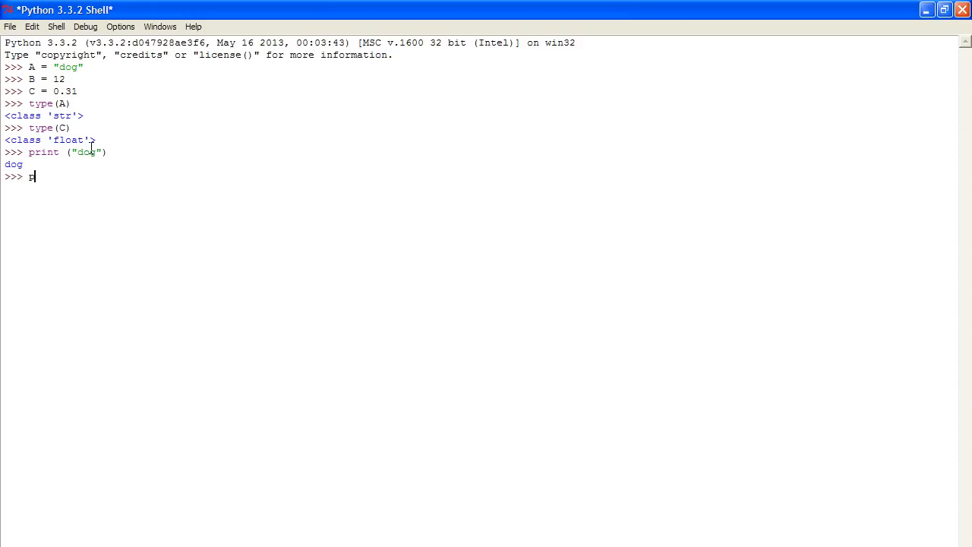
type("rint")
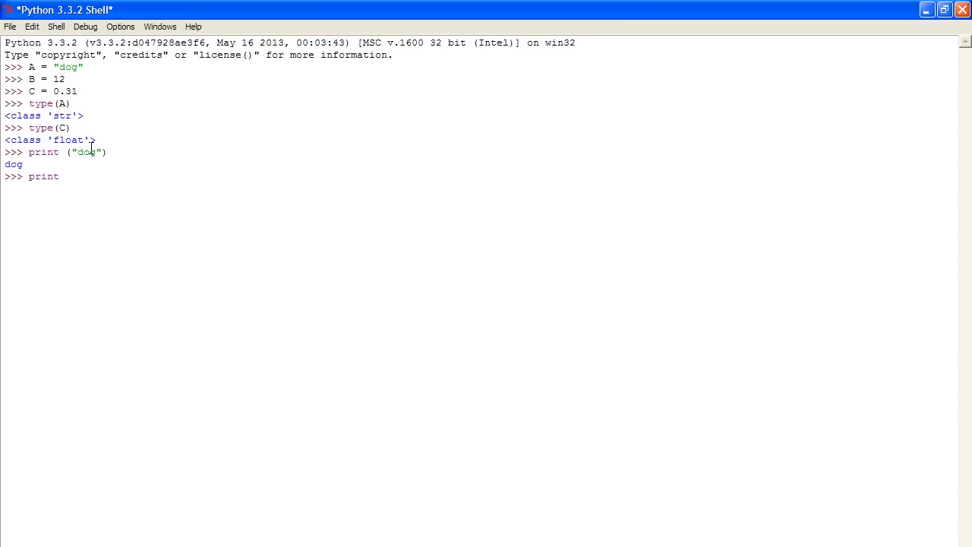
type("()")
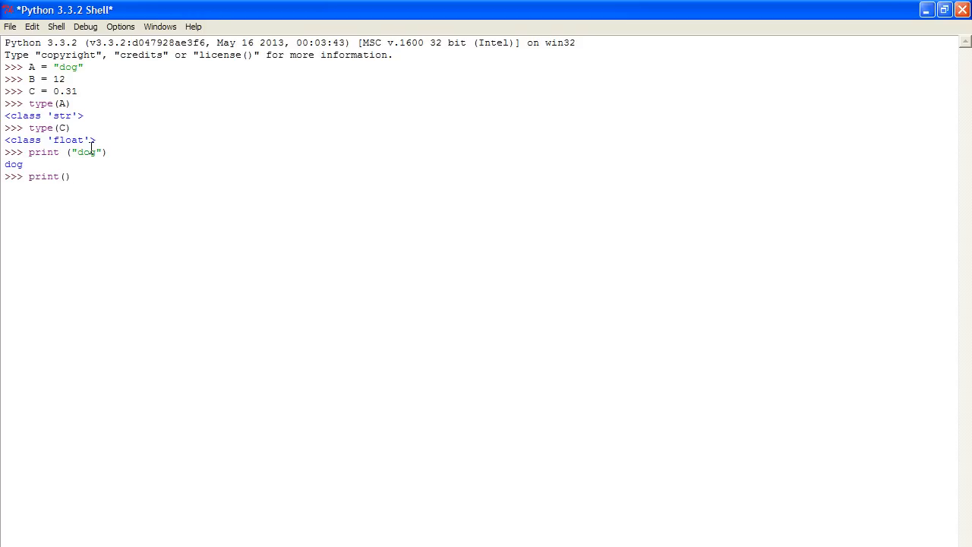
type("1")
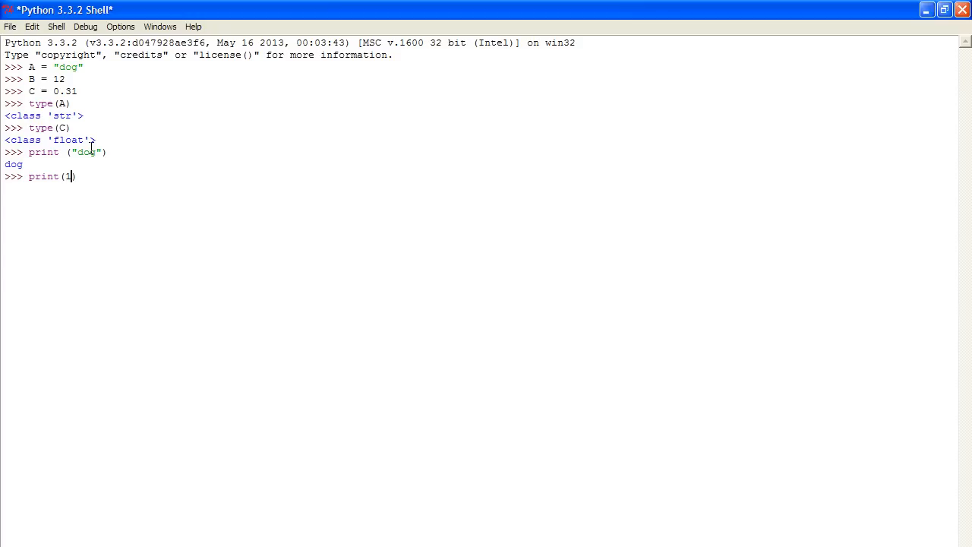
type(")")
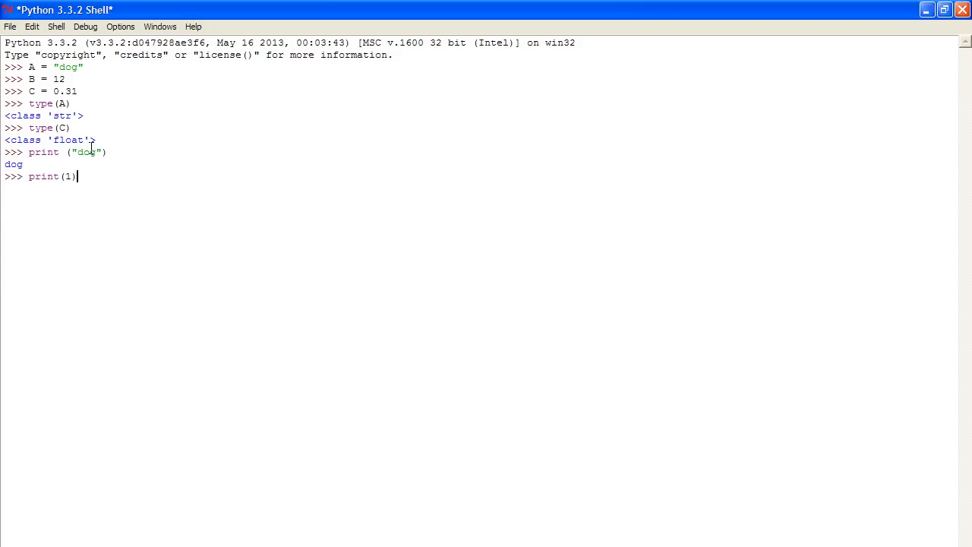
key("Return")
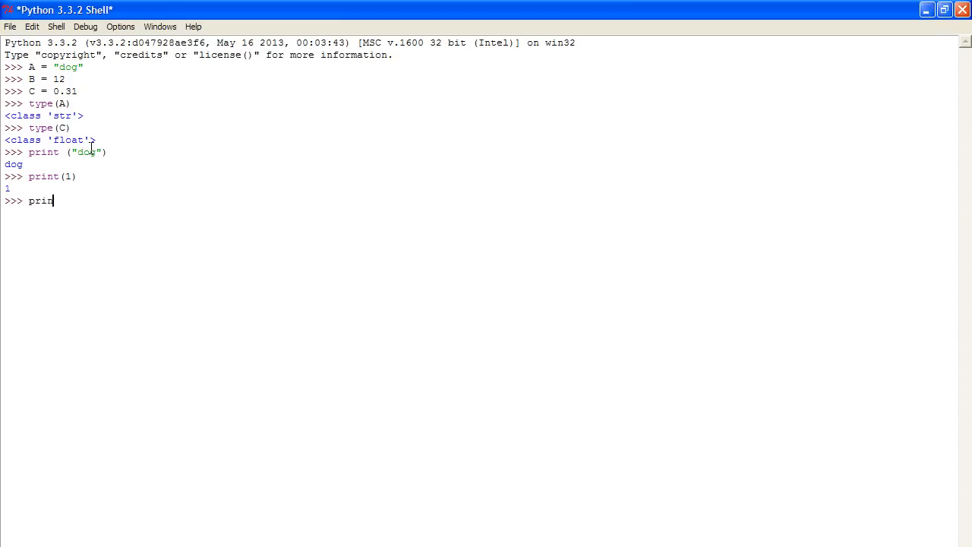
type("t()")
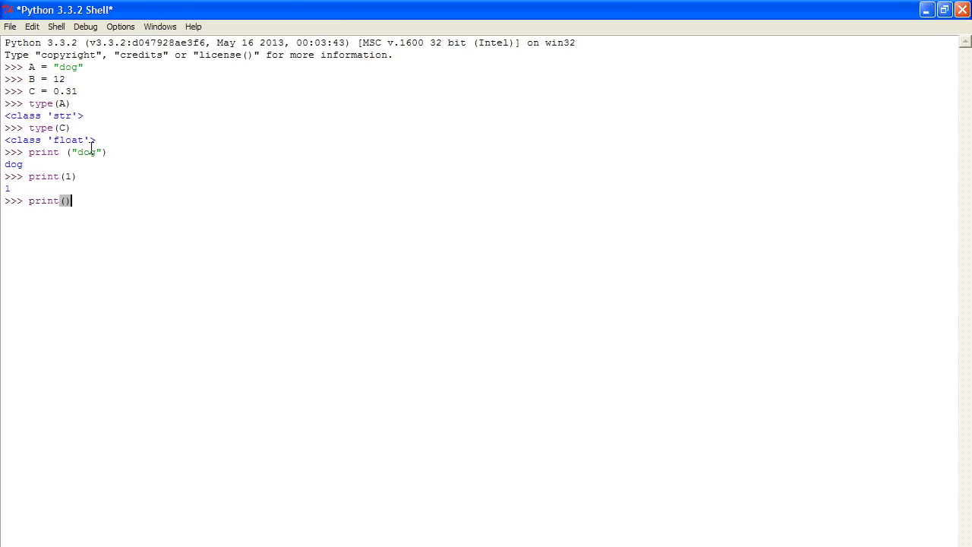
type("2+2")
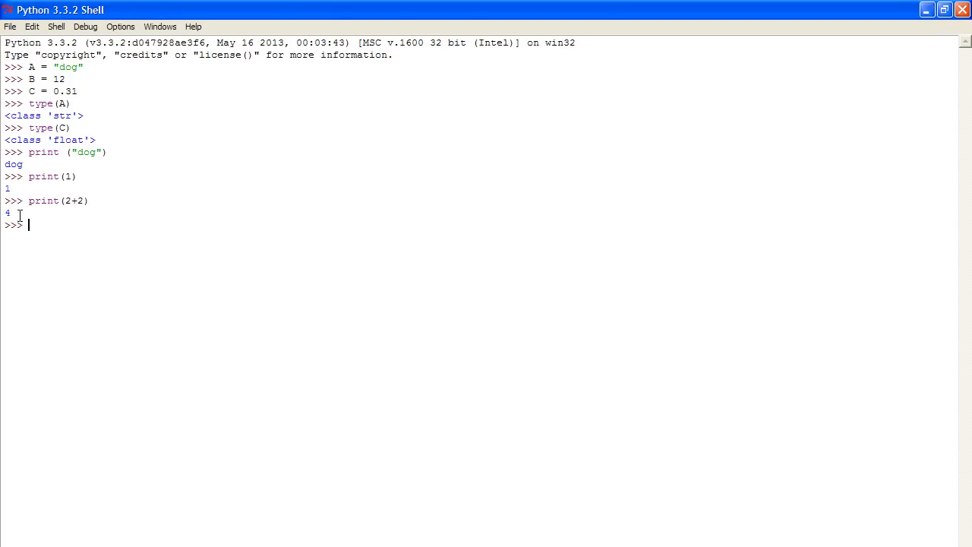
mouse_move(281, 227)
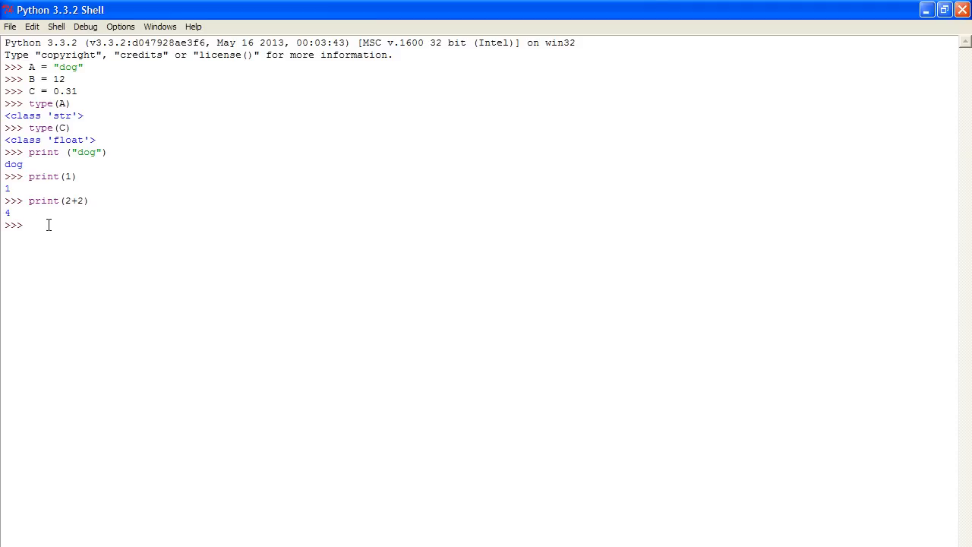
Step: Print variables A, B and C, showing dog, 12 and 0.31
type("print")
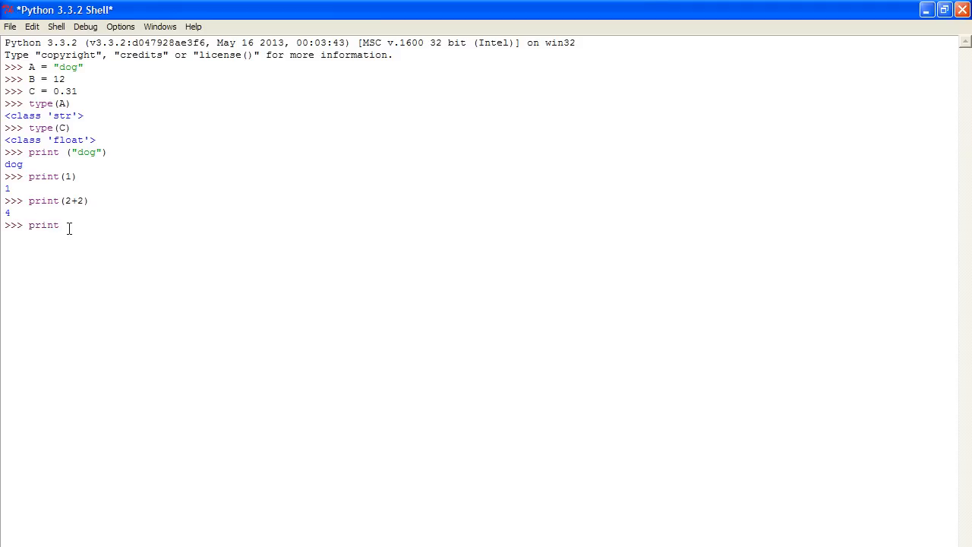
type("()")
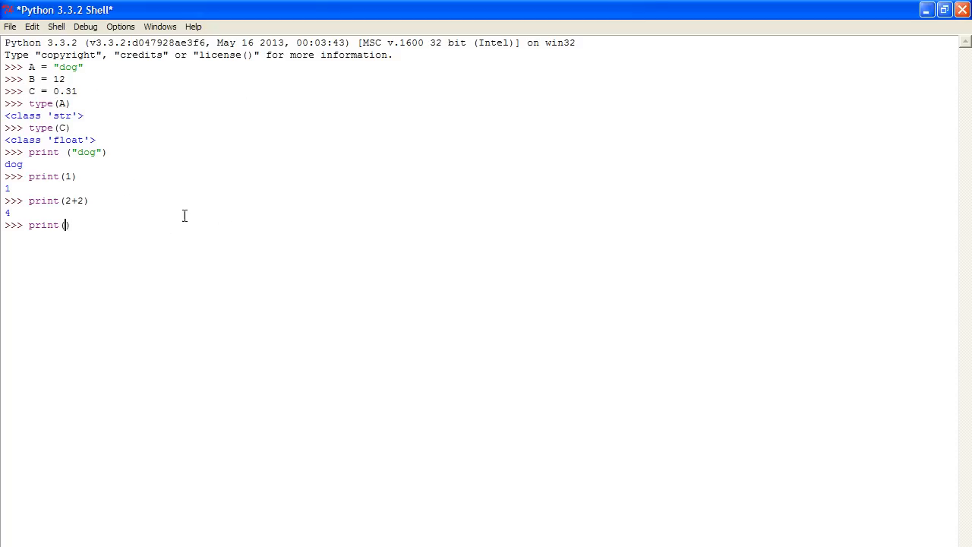
type("A)")
type("prin")
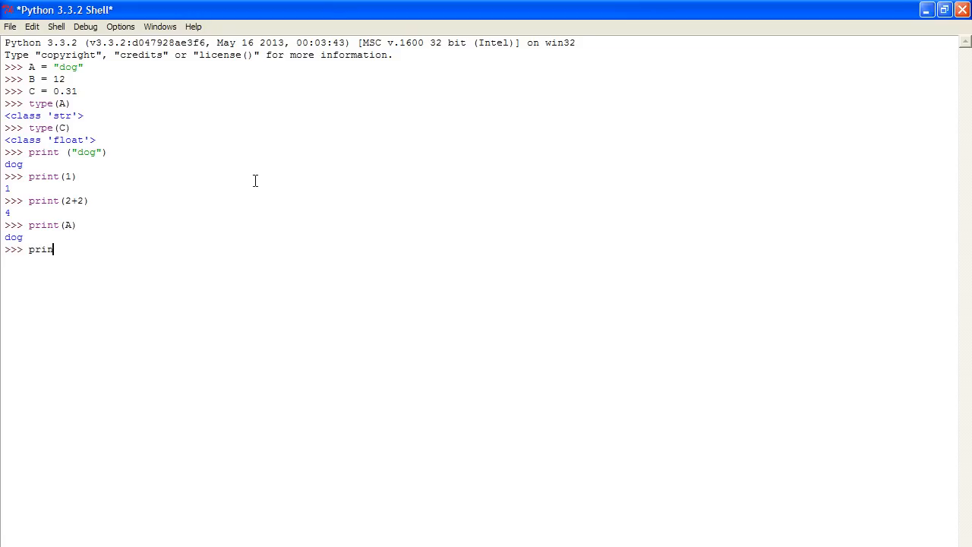
type("t(B)")
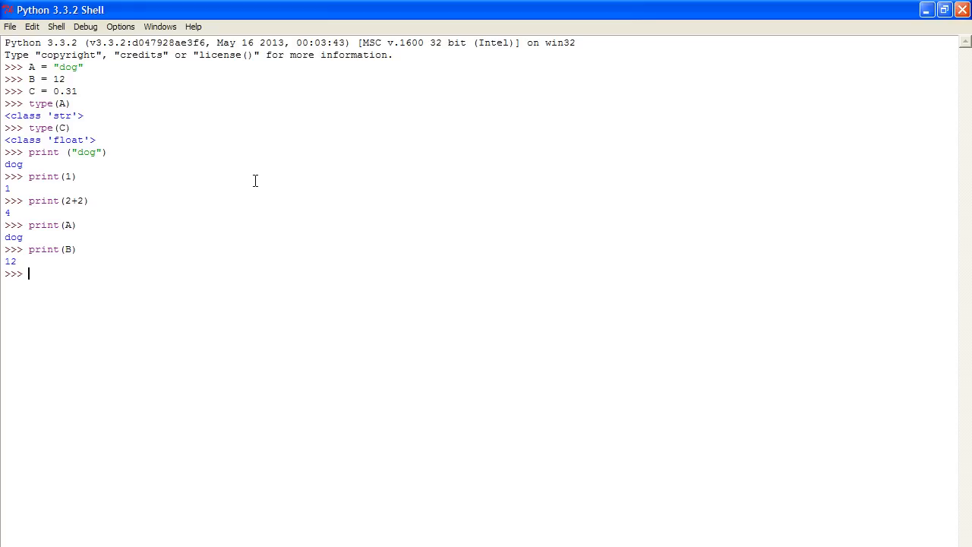
type("p()")
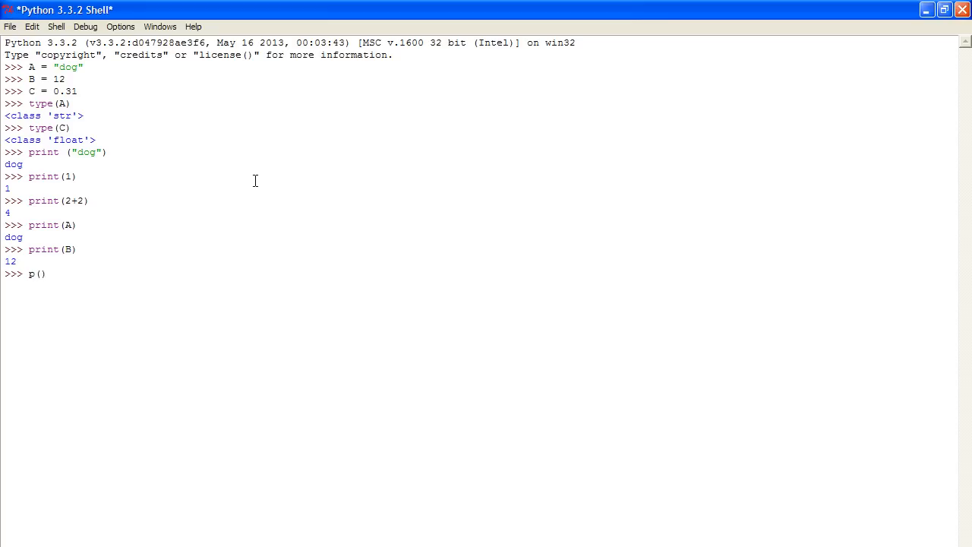
type("rint(C)")
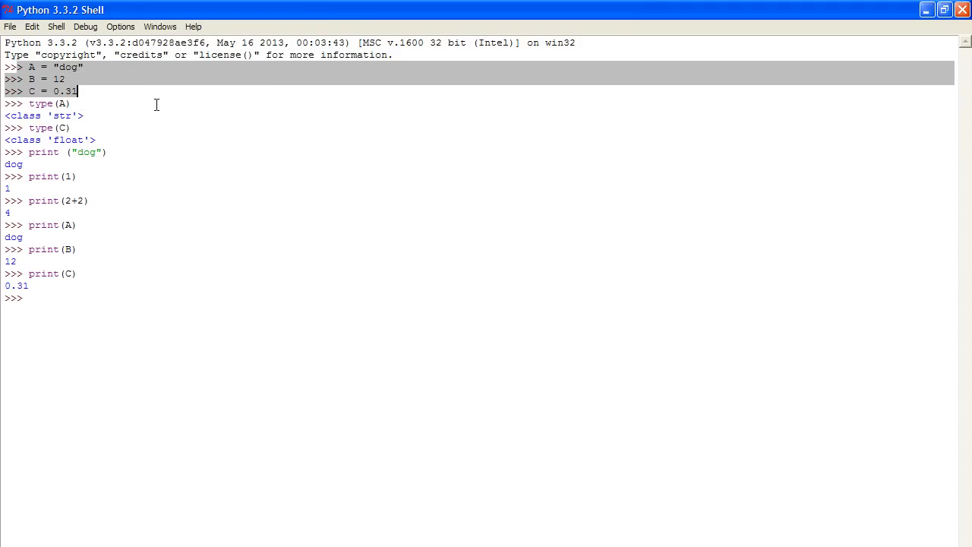
type("p")
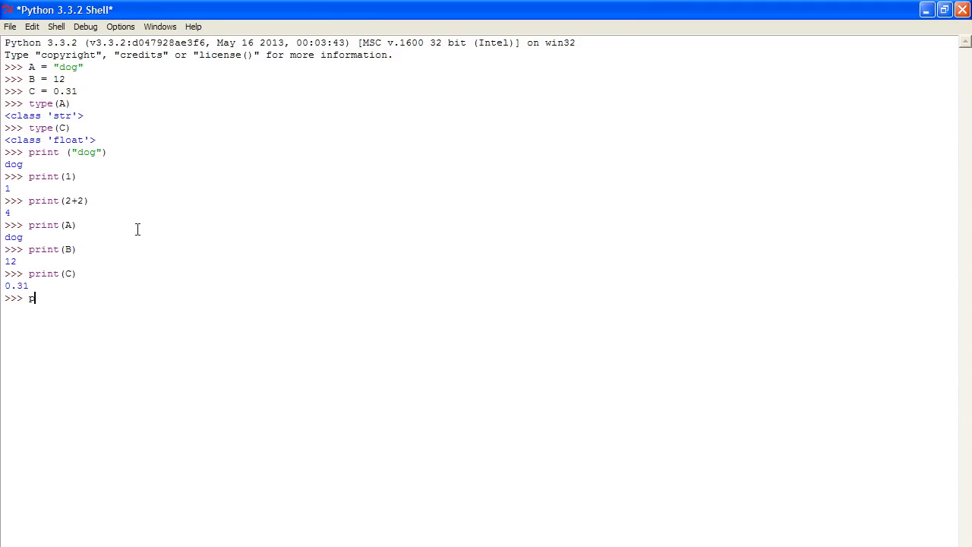
Step: Print Callan said "rat" with nested double quotes, producing a SyntaxError
type("rint(\"\")")
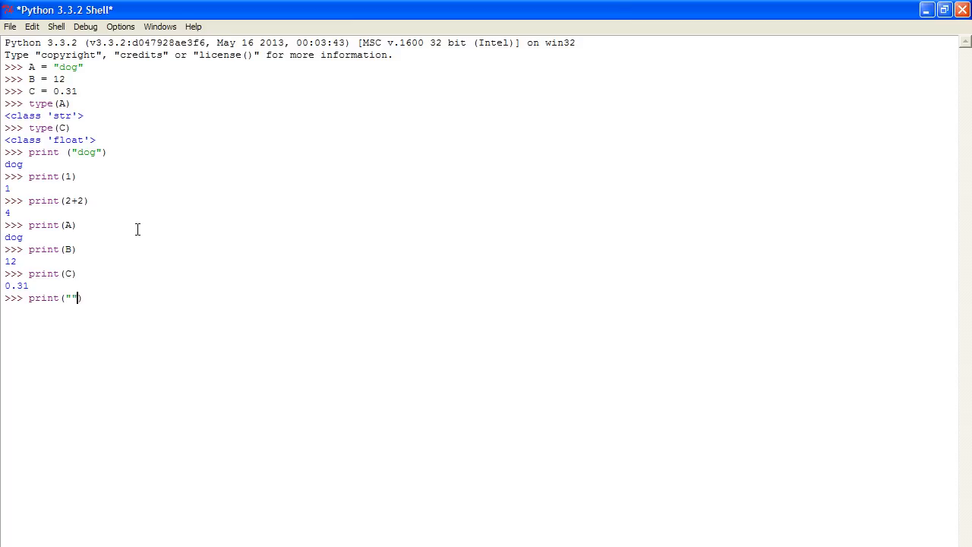
type("''")
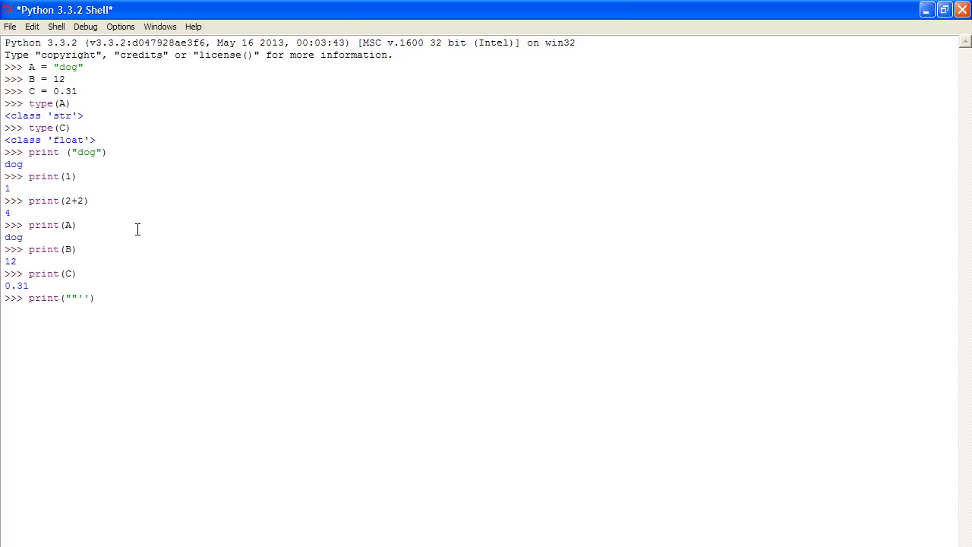
key("BackSpace")
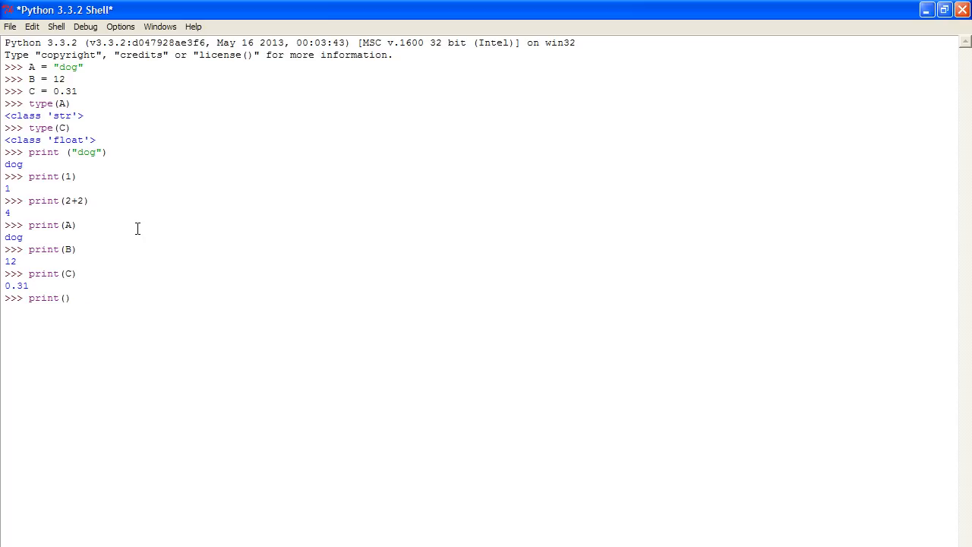
type("d")
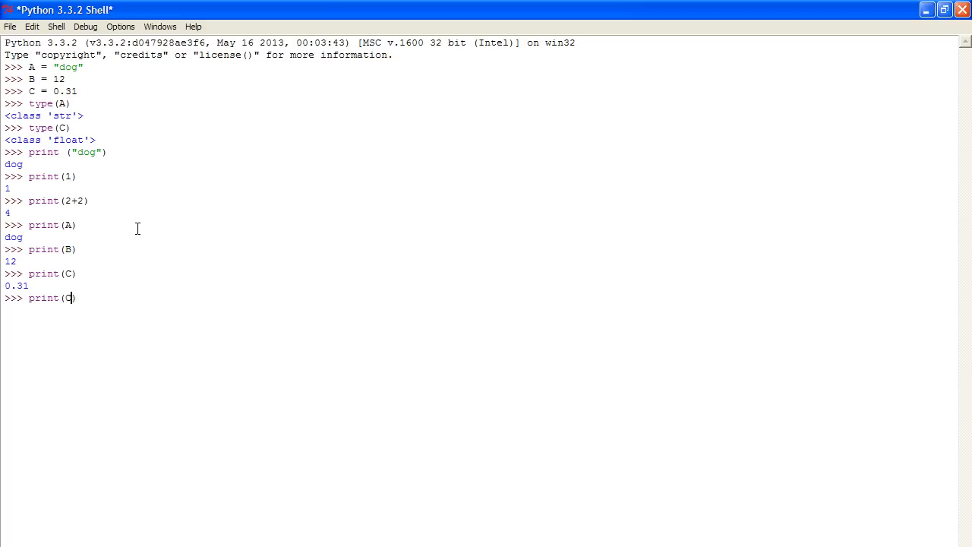
type("\"\"")
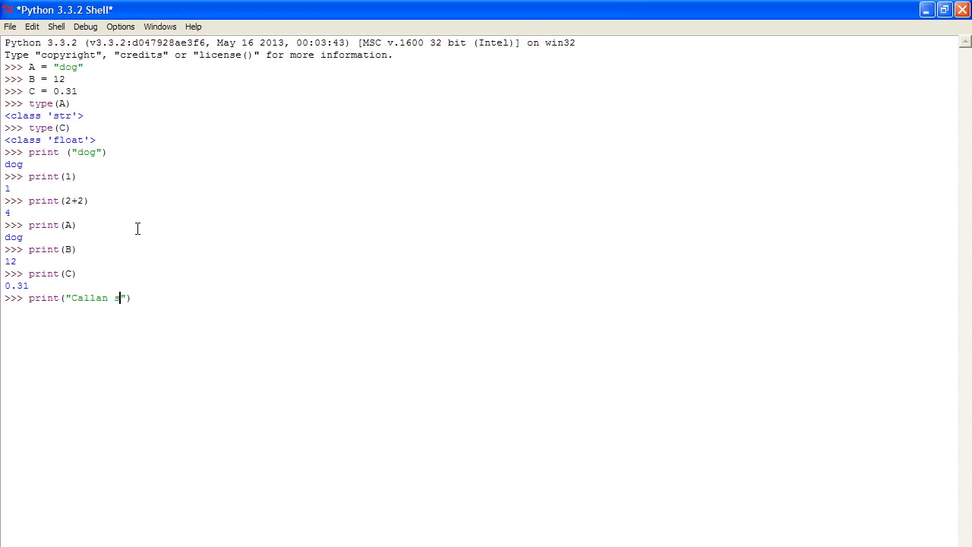
type("aid")
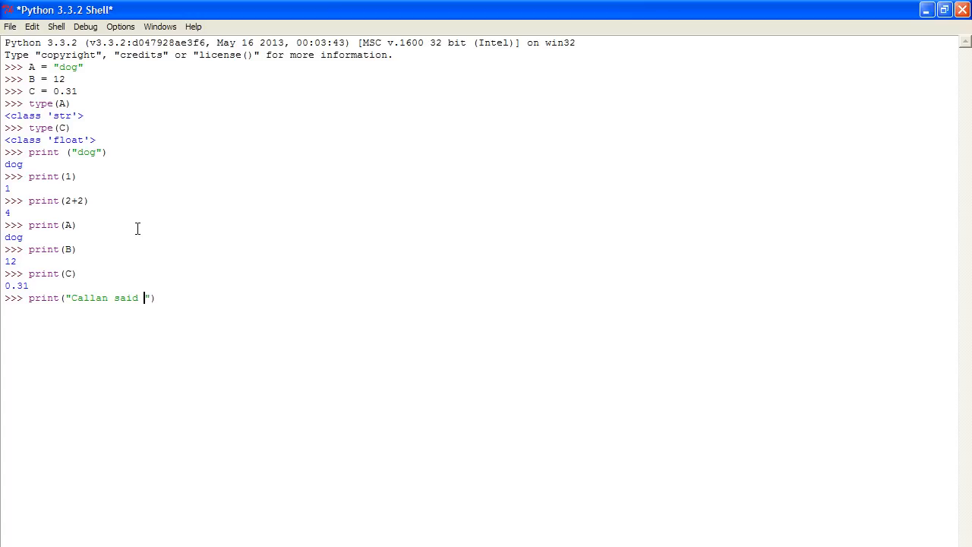
type("rat\"")
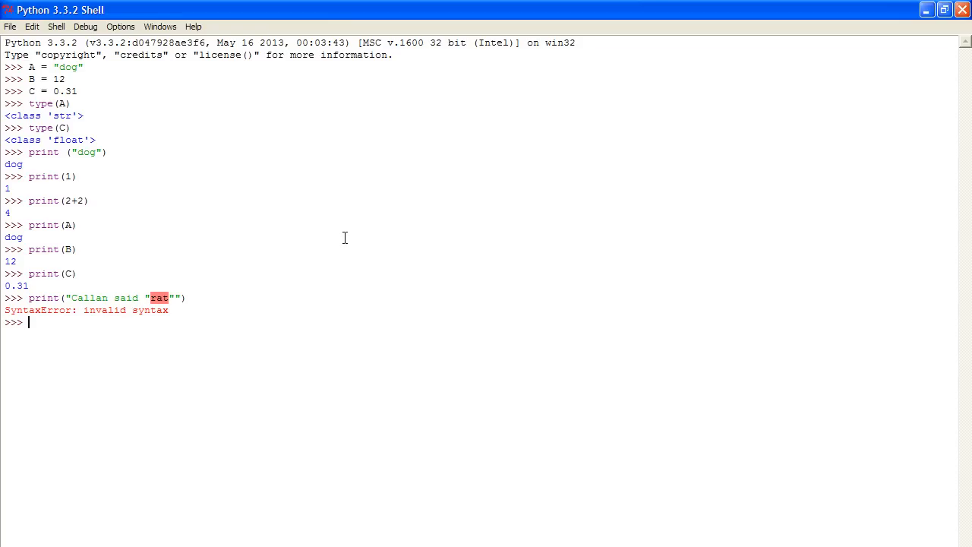
Step: Retype the print with outer single quotes so "rat" prints in double quotes
type("print")
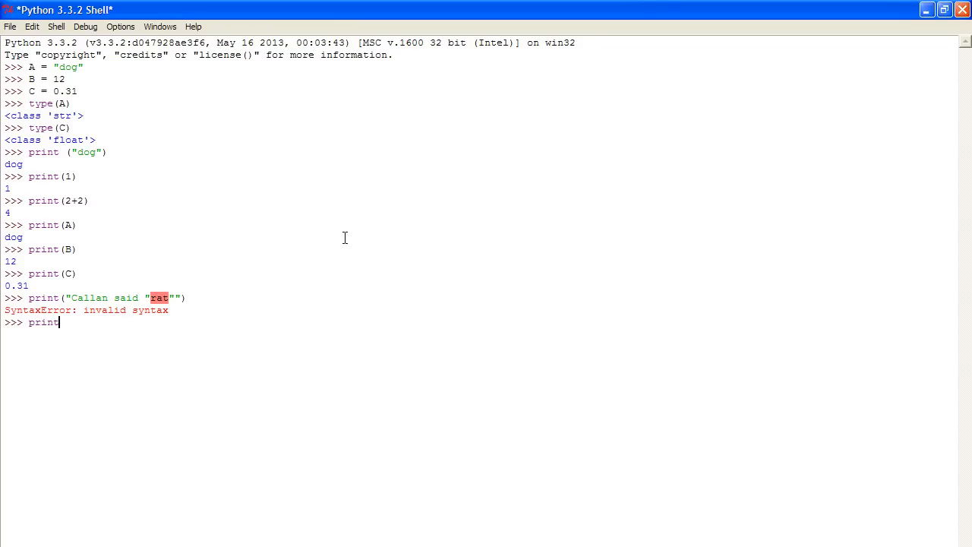
type("(")
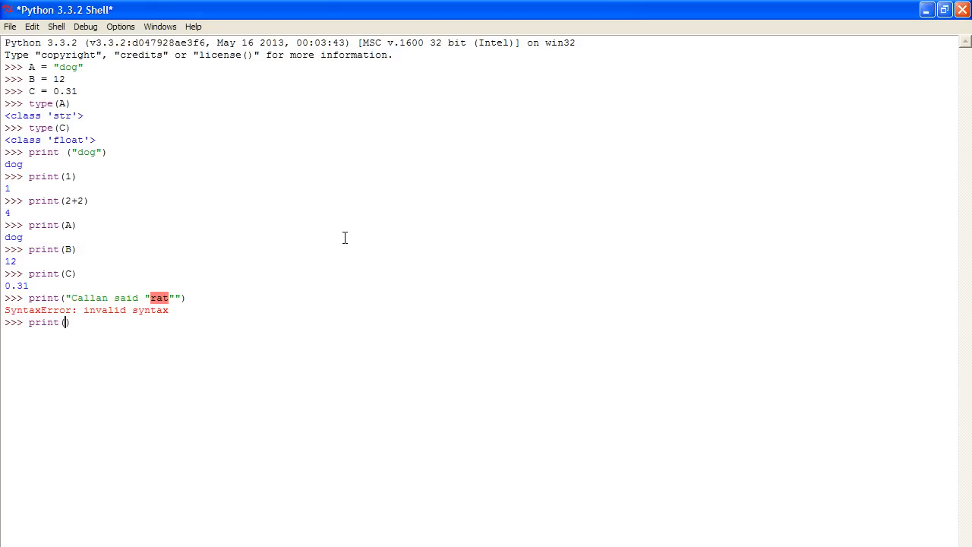
type("'Callan said")
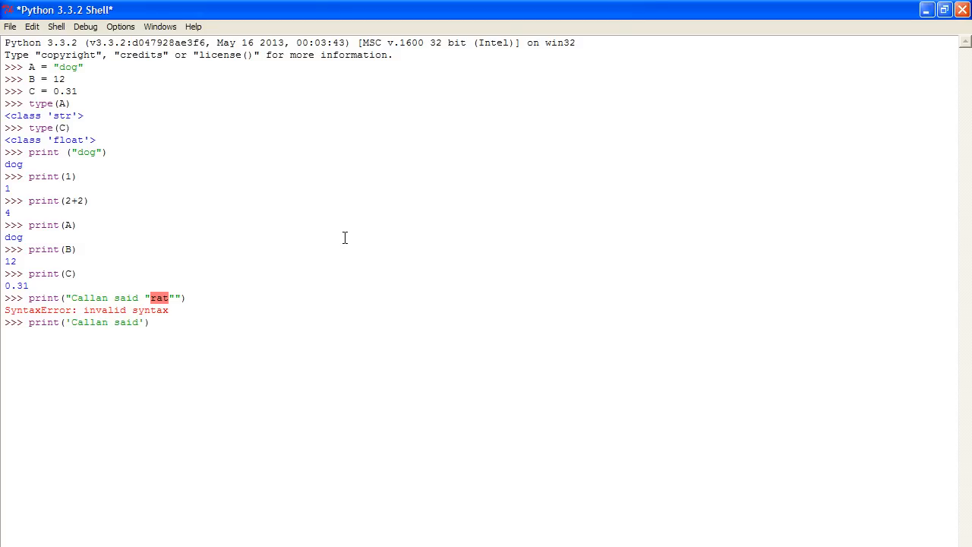
type("\"\"")
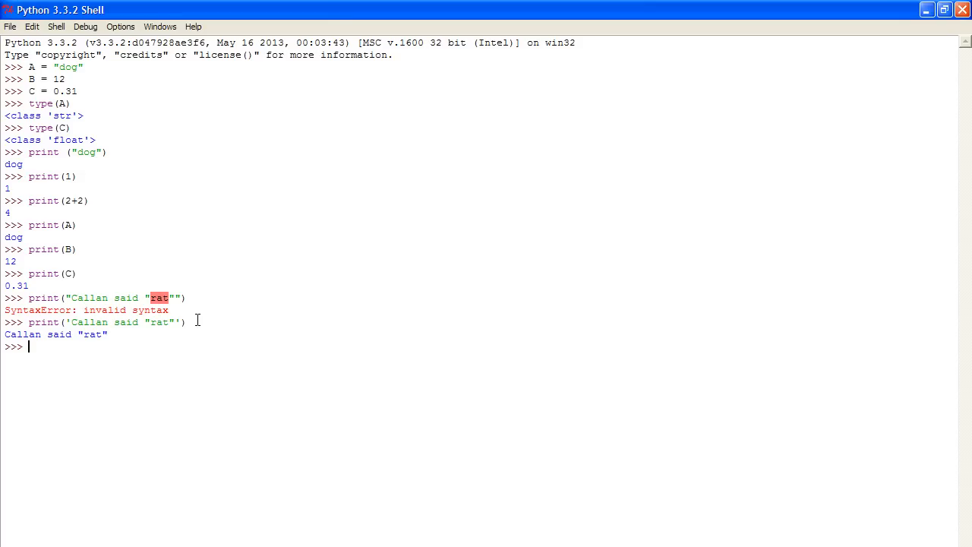
Step: Print Callan said \"rat\" using backslash-escaped quotes inside double quotes
type("print()")
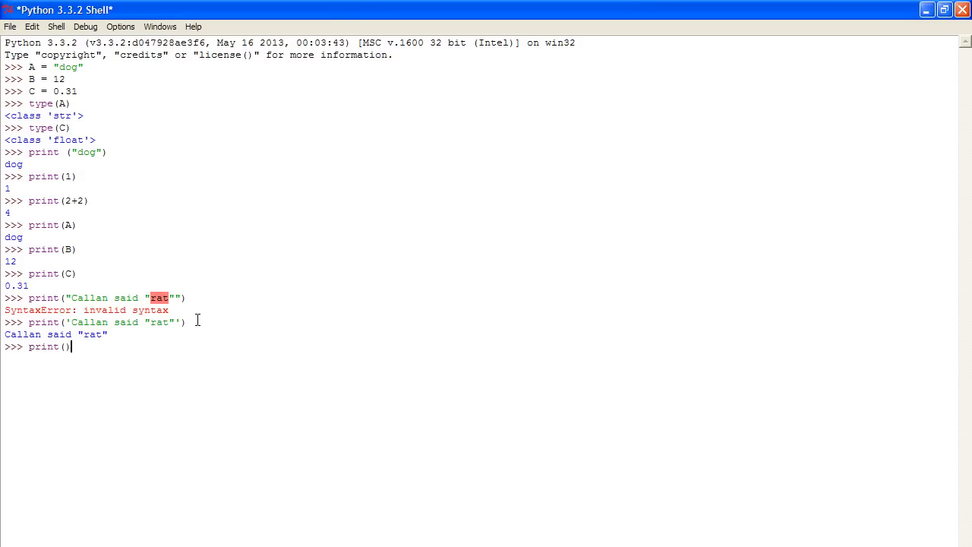
type("\"\"")
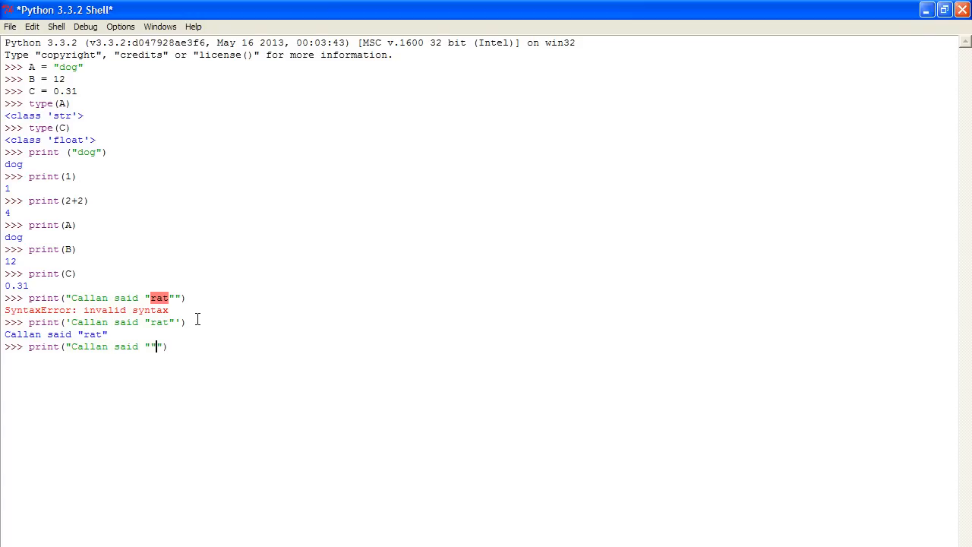
type("\\")
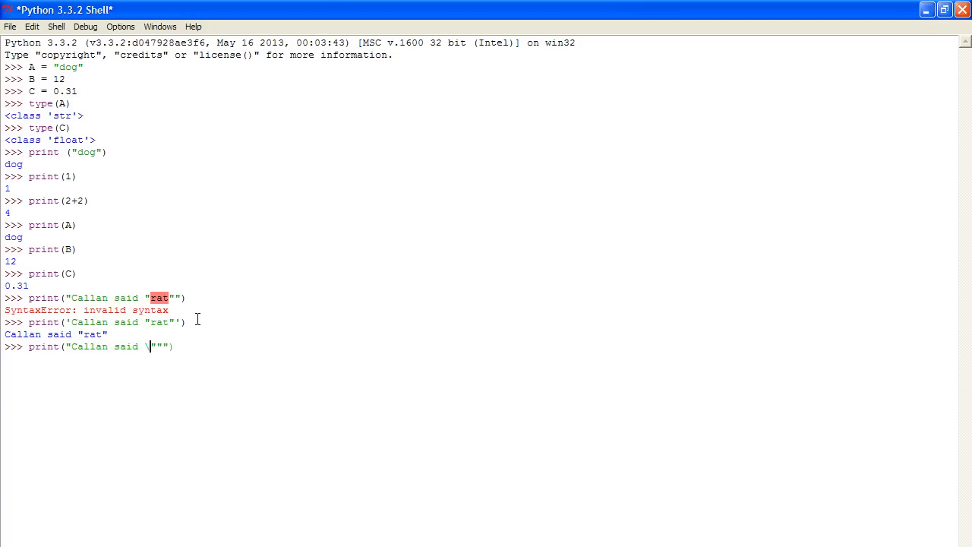
type("\"")
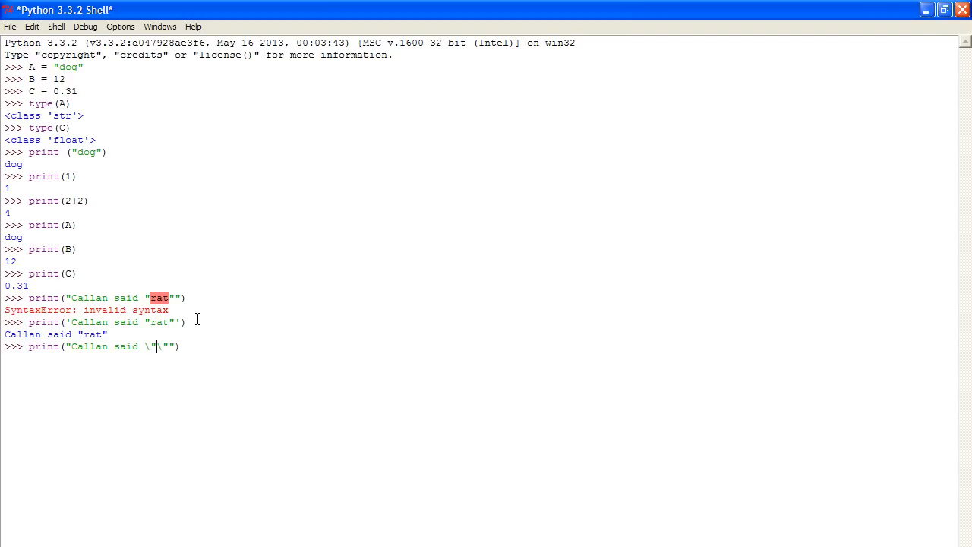
type("rat\\")
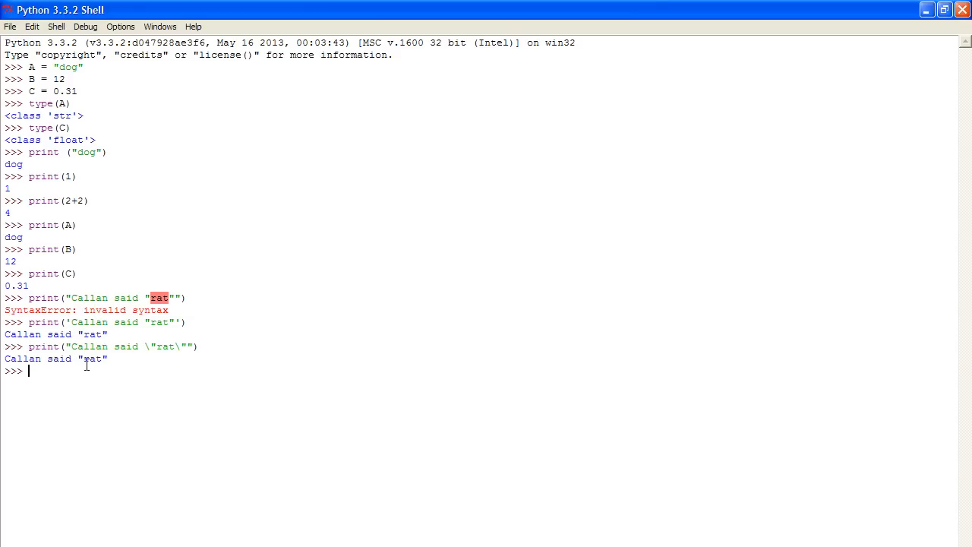
type("print(\"Callan")
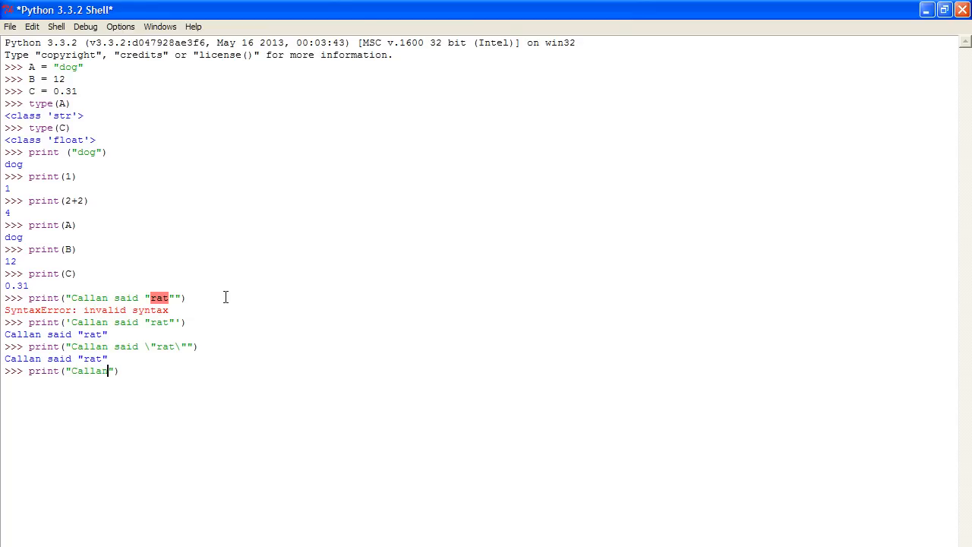
Step: Print "Callan\n rat" so Callan and rat appear on separate lines
type("\\n")
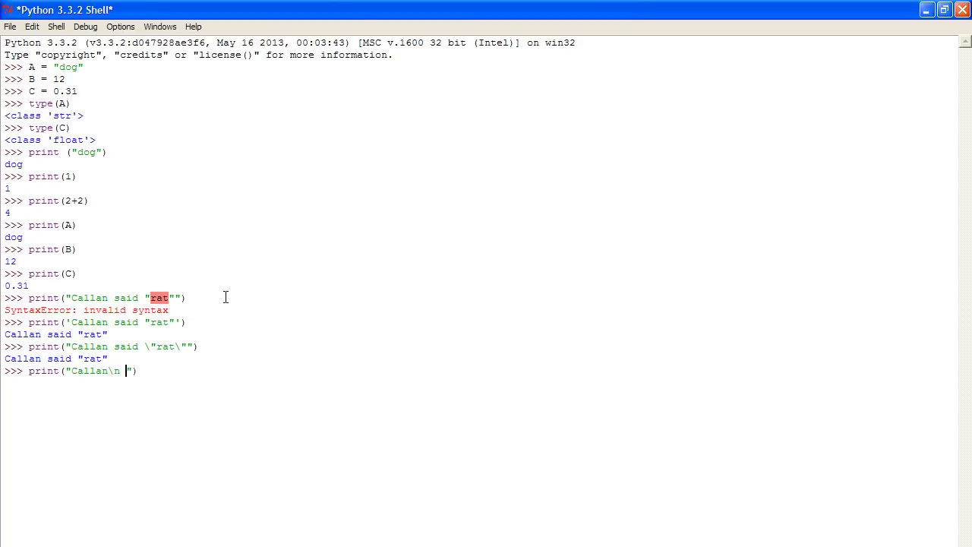
type("rat")
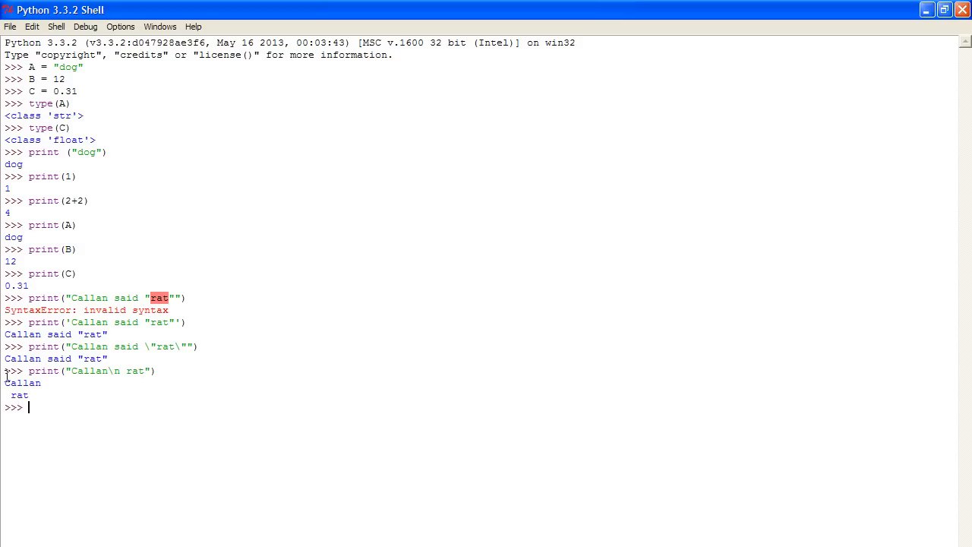
double_click(21, 382)
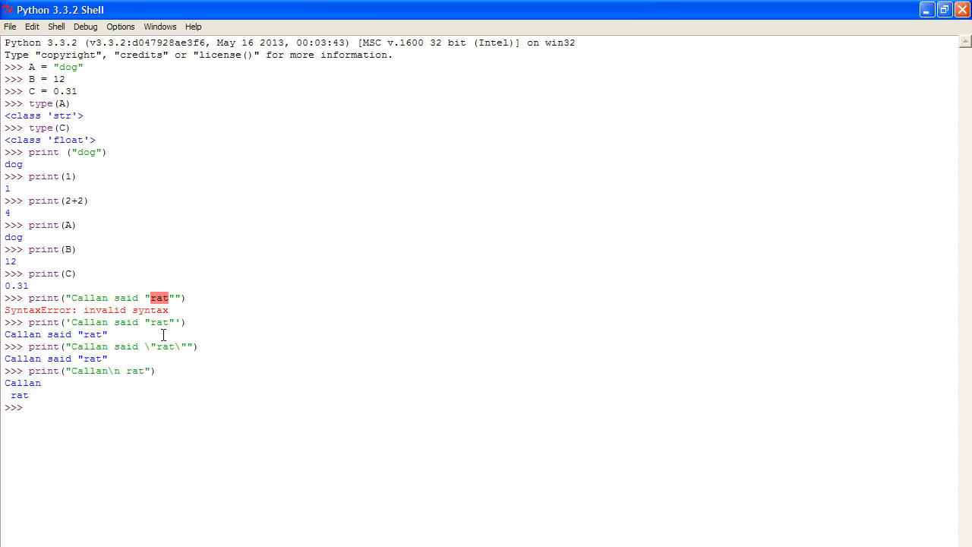
type("print()")
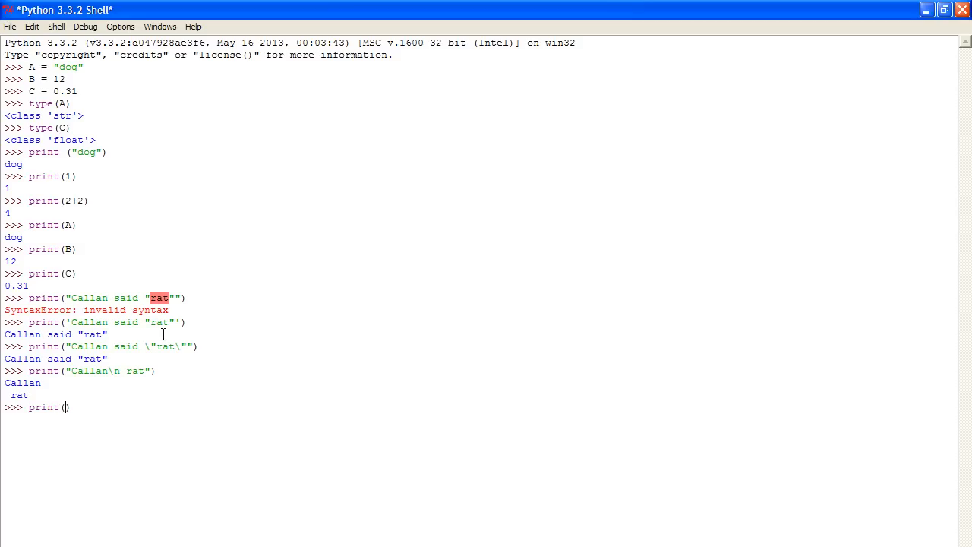
Step: Run print("\g"), which outputs the unrecognised escape literally as \g
type("\\g")
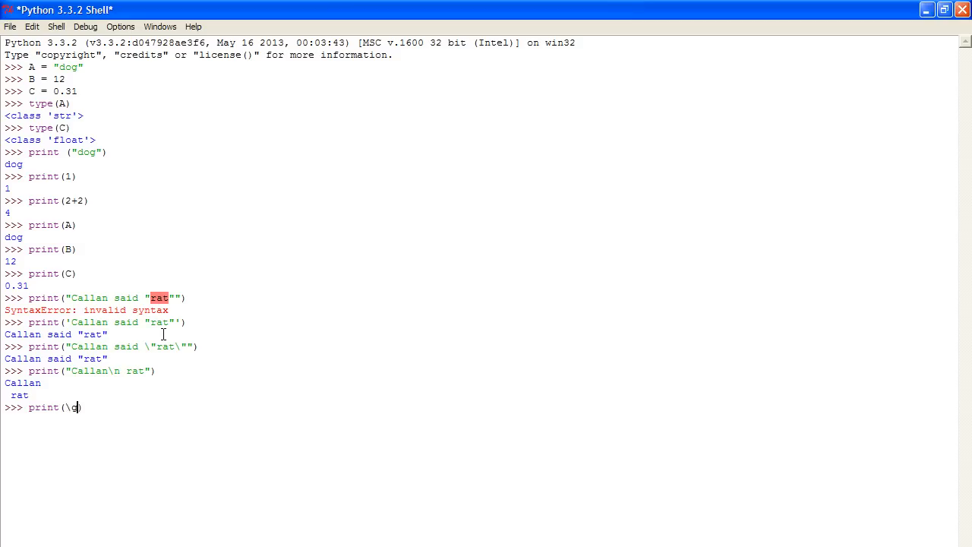
type("\"")
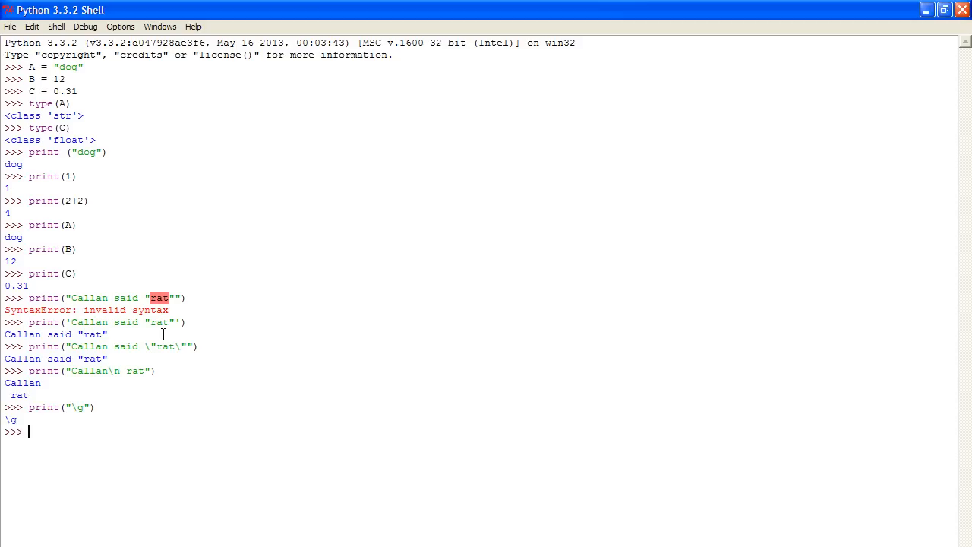
double_click(10, 419)
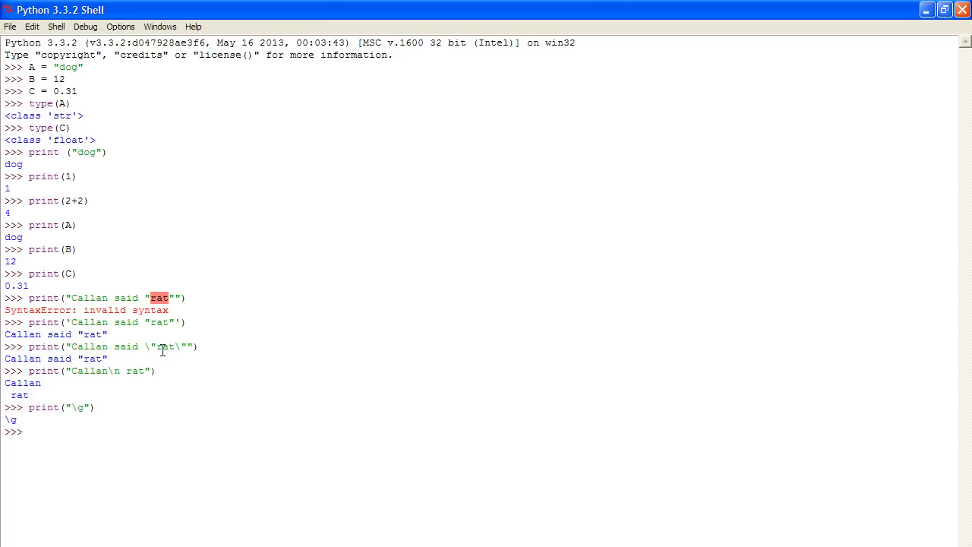
type("print")
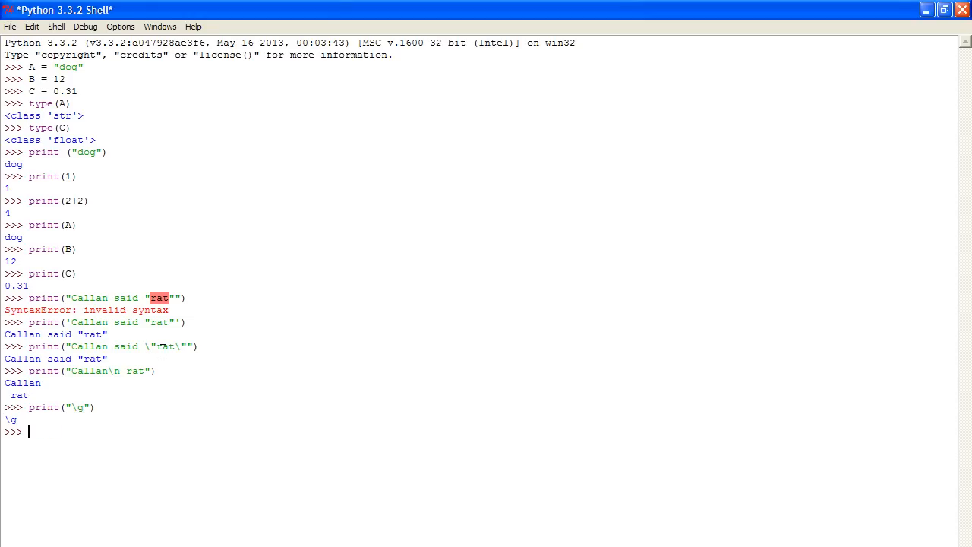
mouse_move(362, 23)
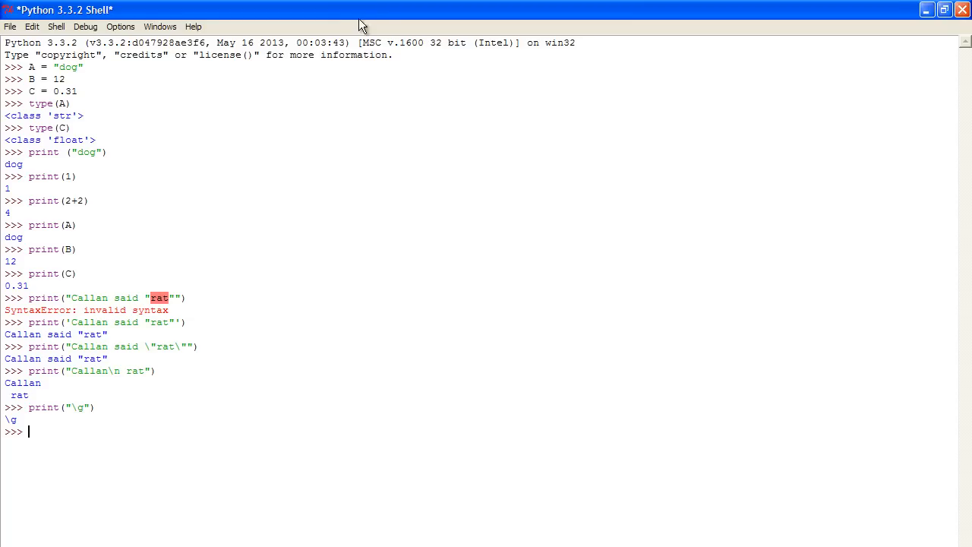
mouse_move(287, 112)
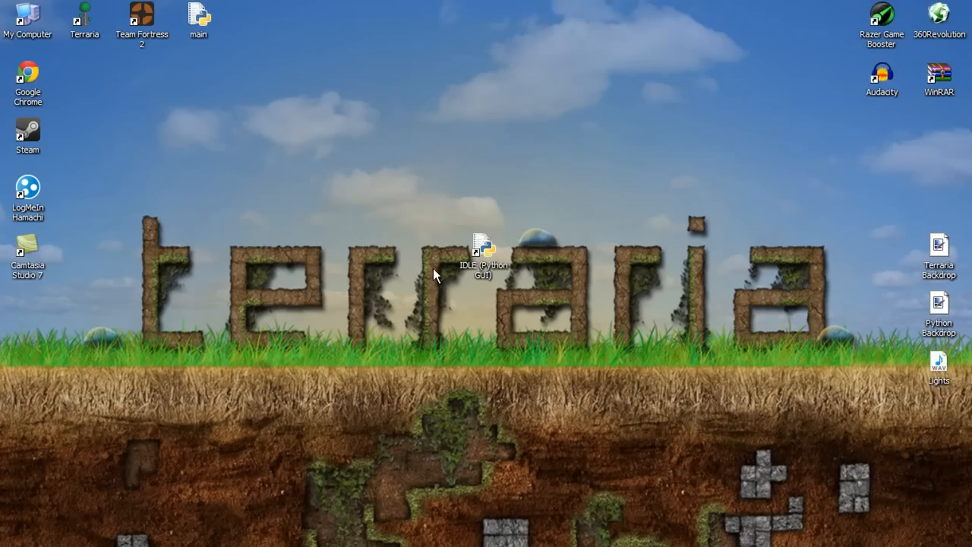
mouse_move(525, 366)
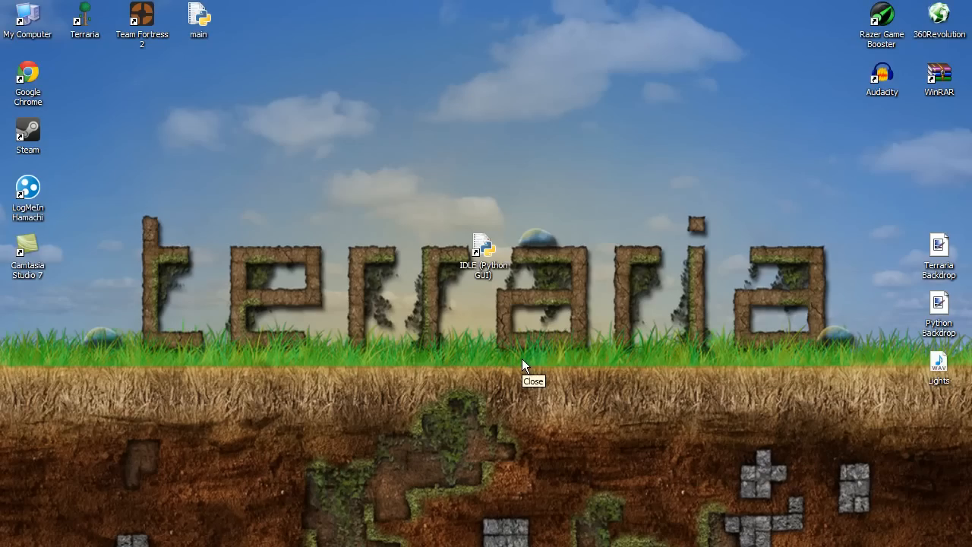